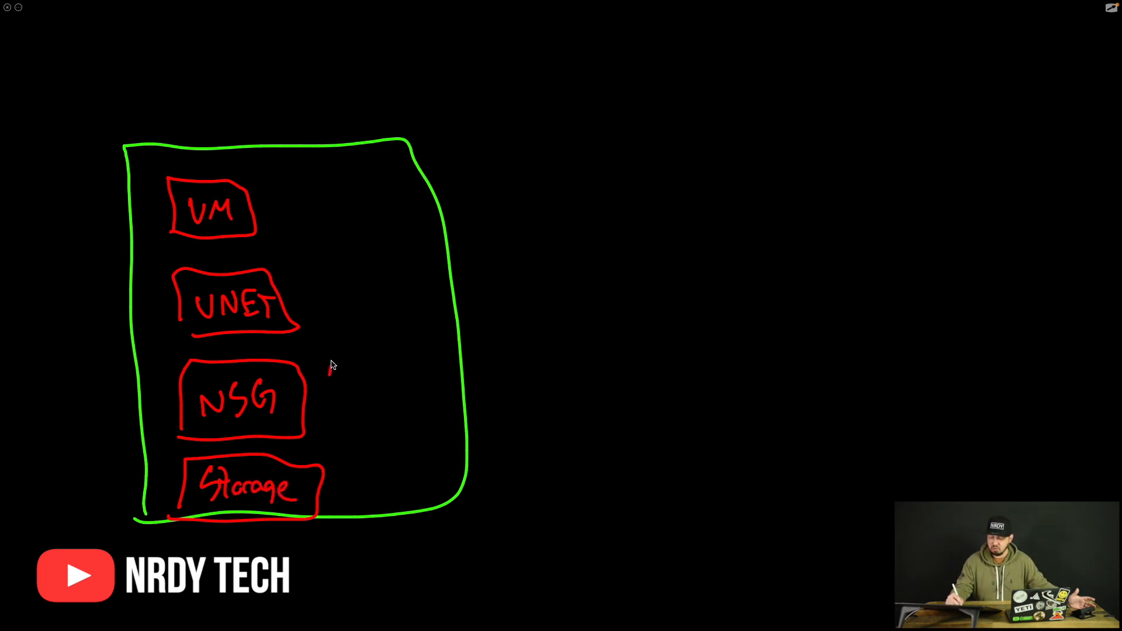
Step: Bring up the Resource groups list from the home page sidebar favorites
{"action": "left_click_drag", "start_coordinate": [330, 307], "coordinate": [429, 364]}
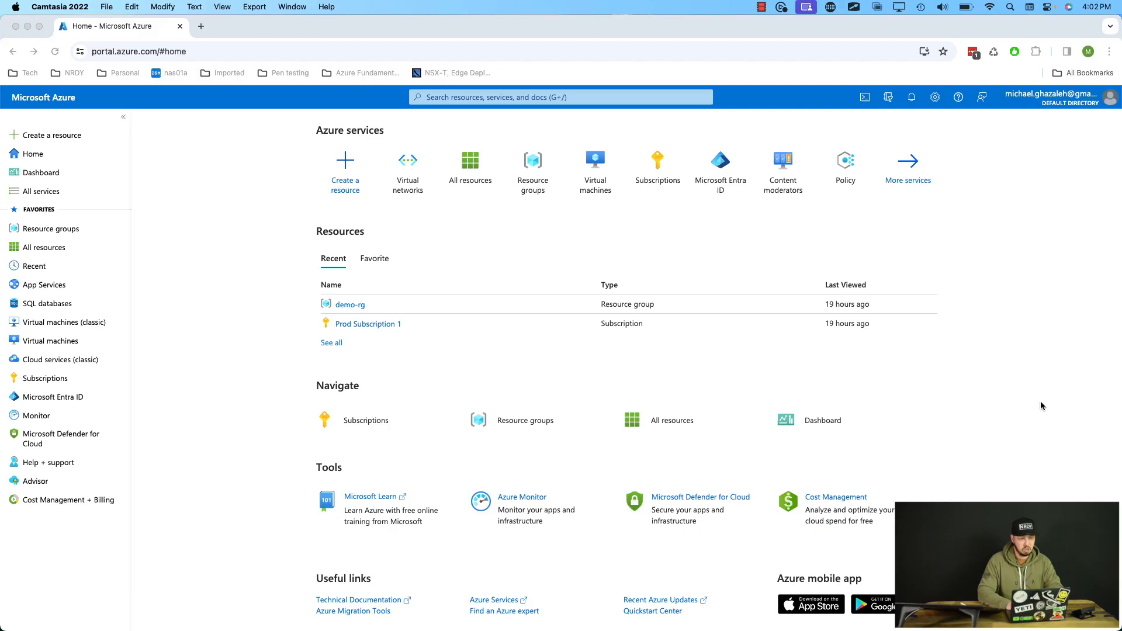
{"action": "mouse_move", "coordinate": [1028, 406]}
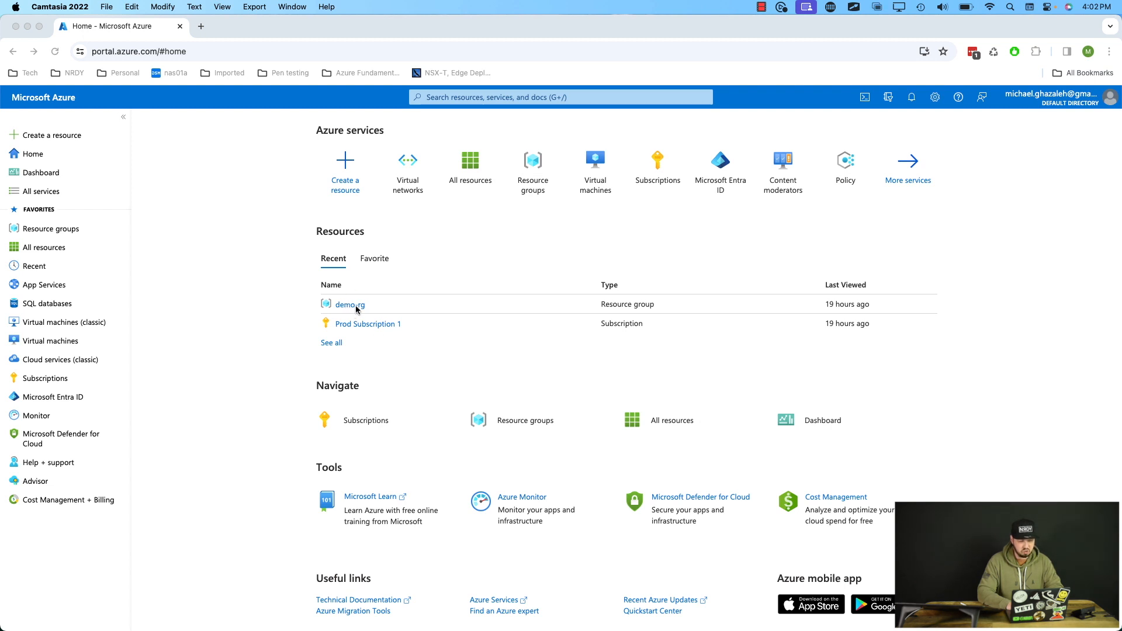
{"action": "mouse_move", "coordinate": [655, 307]}
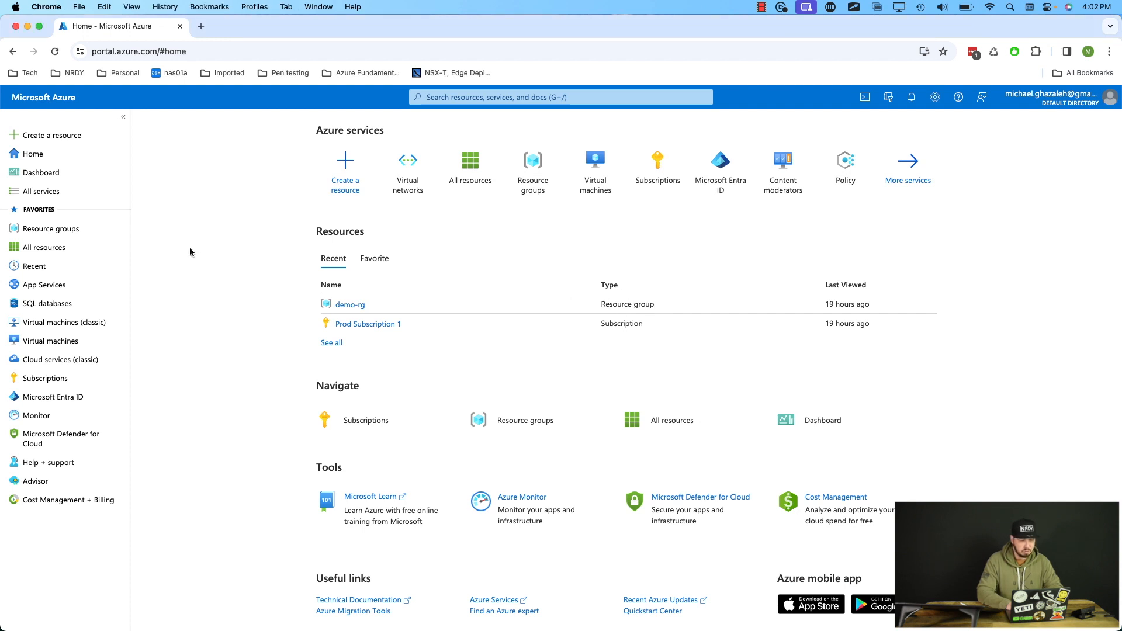
{"action": "mouse_move", "coordinate": [50, 228]}
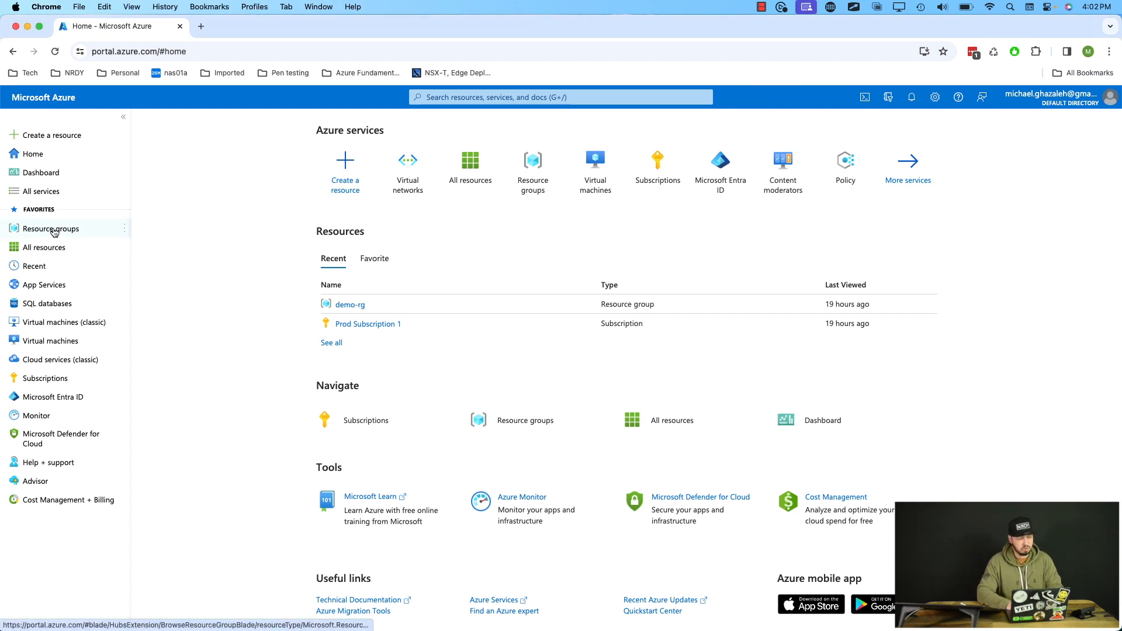
{"action": "left_click", "coordinate": [51, 227]}
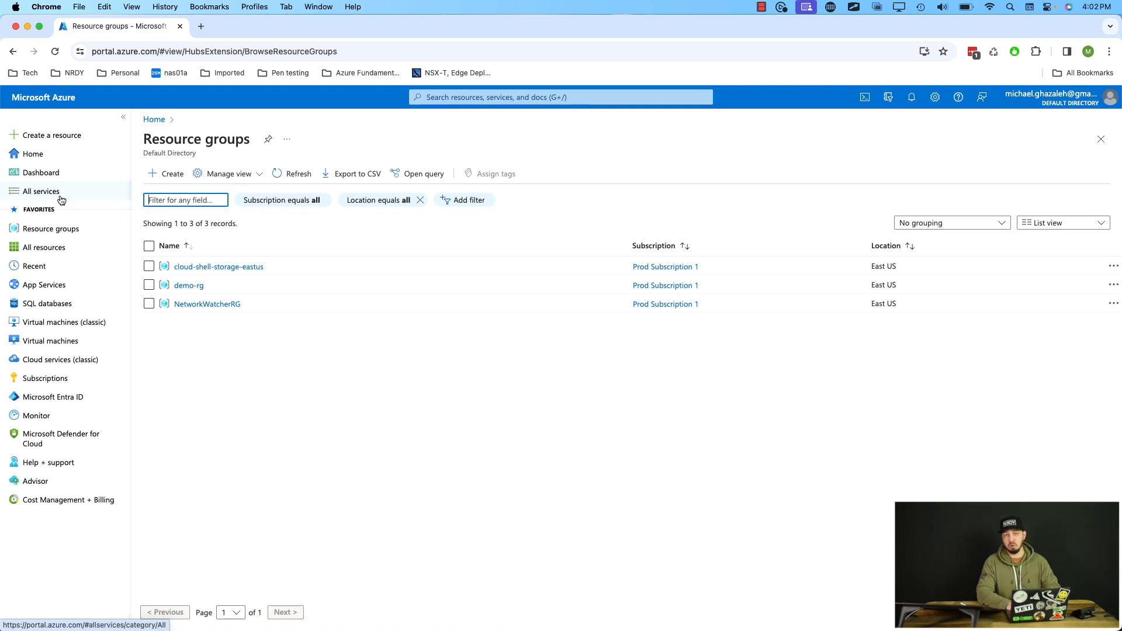
{"action": "mouse_move", "coordinate": [41, 190]}
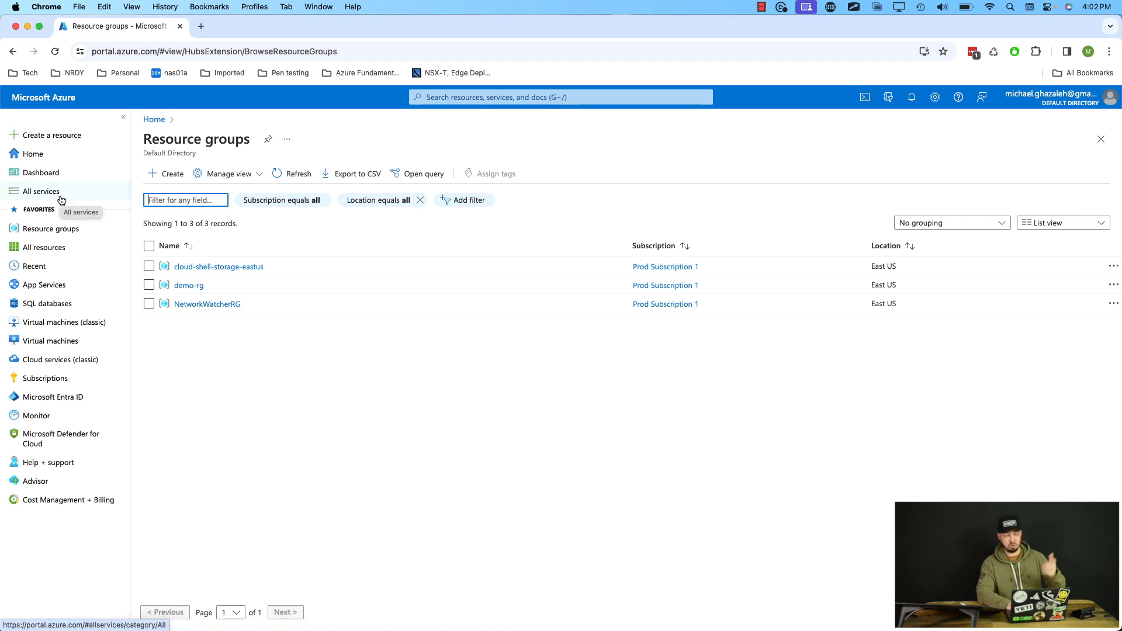
{"action": "mouse_move", "coordinate": [50, 228]}
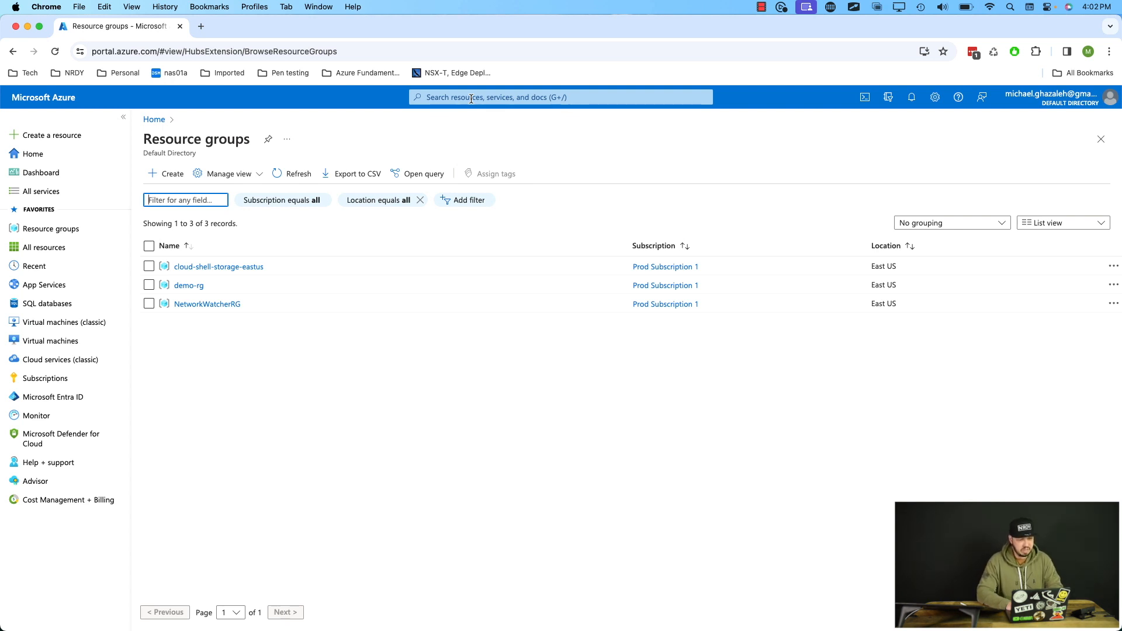
{"action": "mouse_move", "coordinate": [247, 429]}
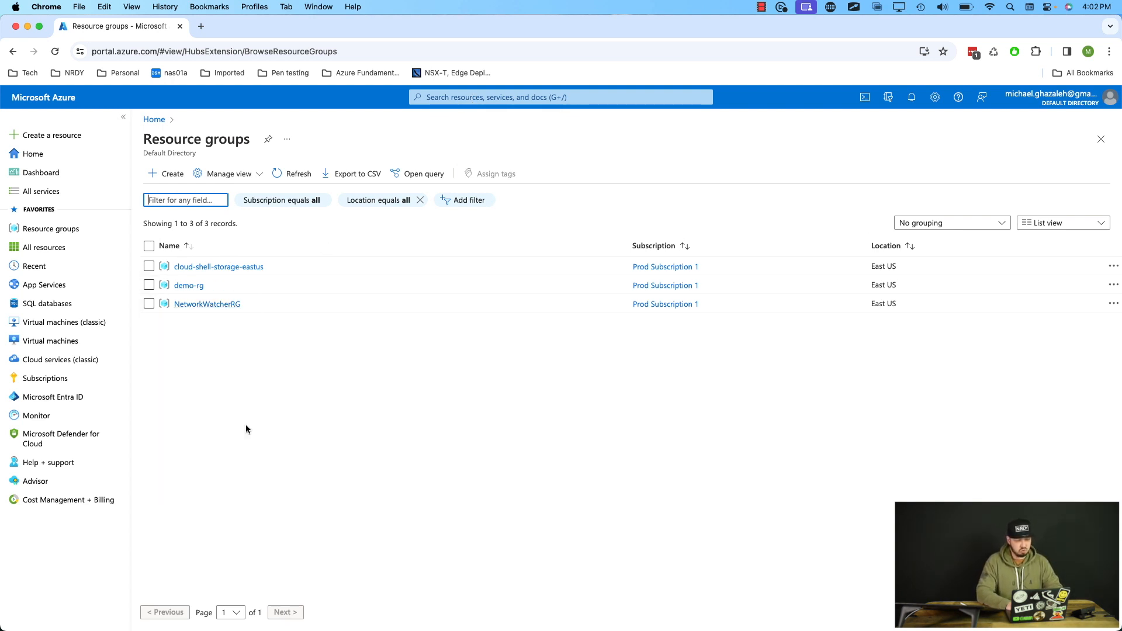
{"action": "mouse_move", "coordinate": [300, 424]}
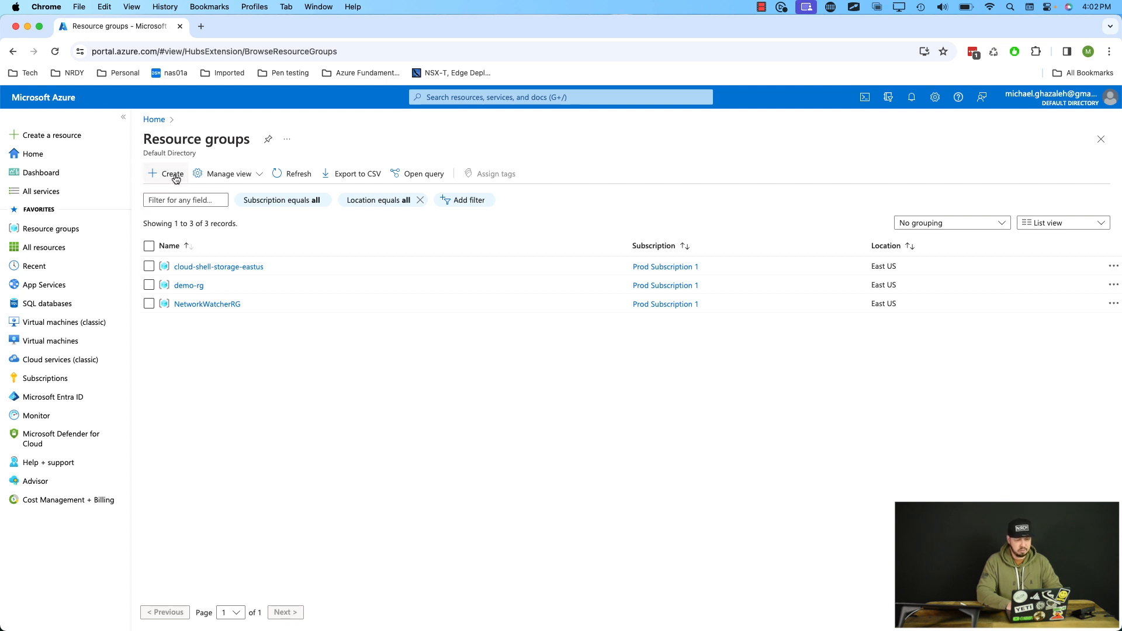
Step: Create resource group mikes-pizza-app-rg in Prod Subscription 1, East US, via Review + create
{"action": "left_click", "coordinate": [173, 173]}
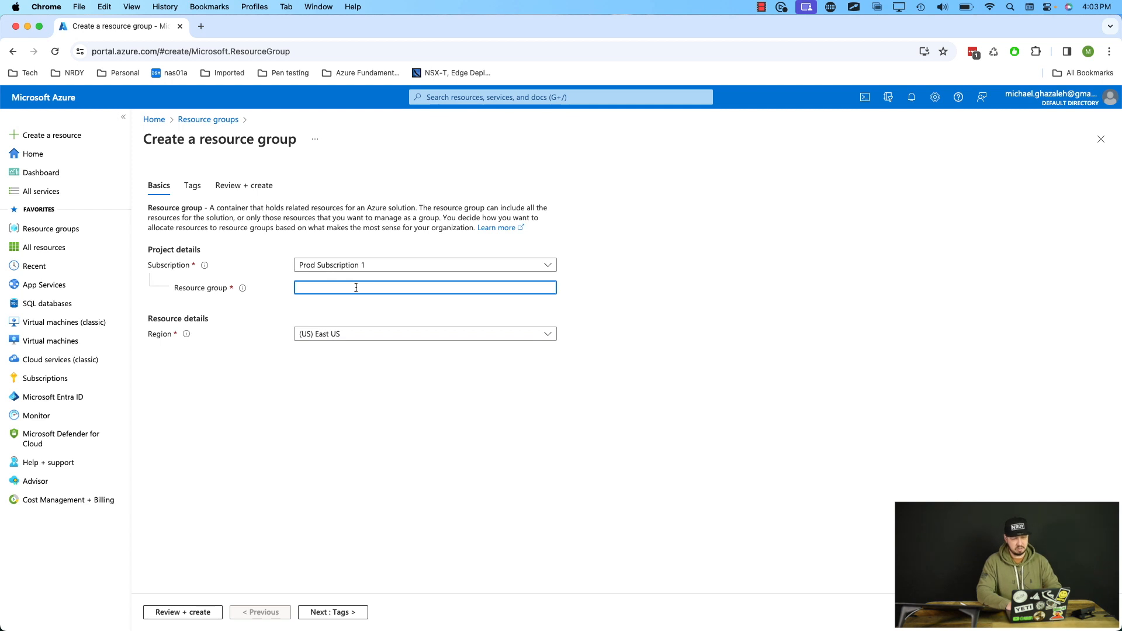
{"action": "type", "text": "mikes-"}
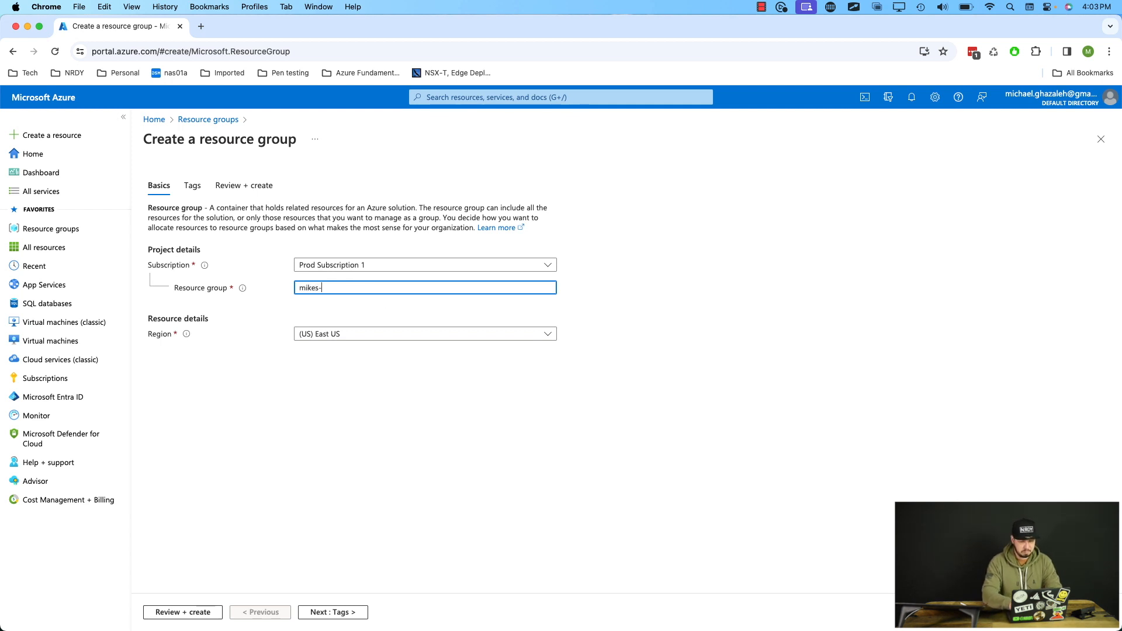
{"action": "type", "text": "pizza-app-rg"}
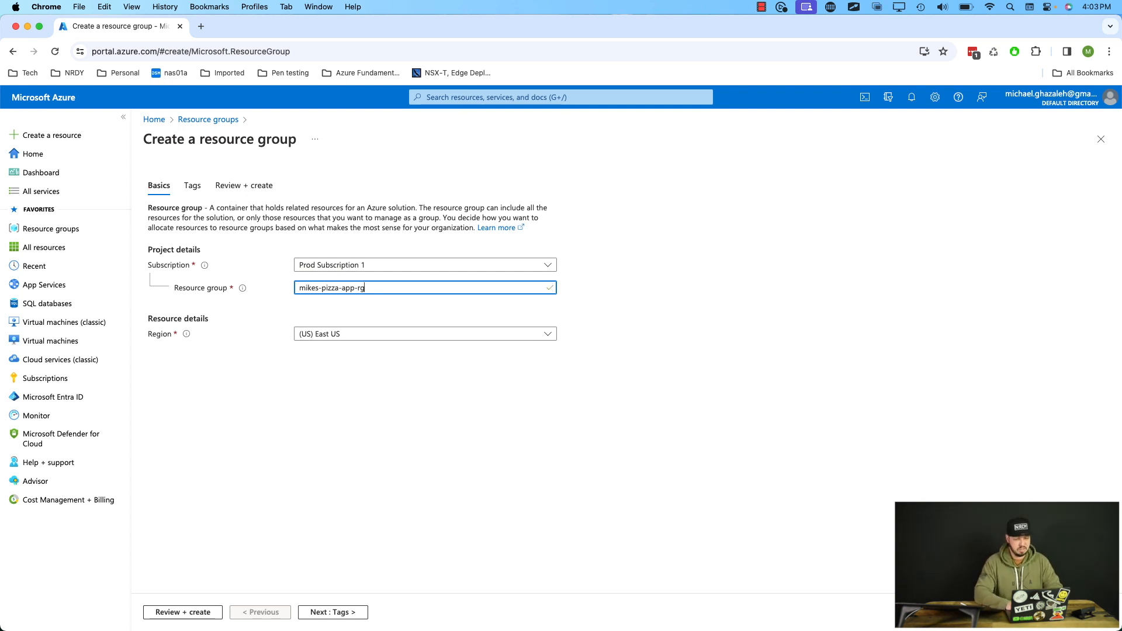
{"action": "mouse_move", "coordinate": [373, 354]}
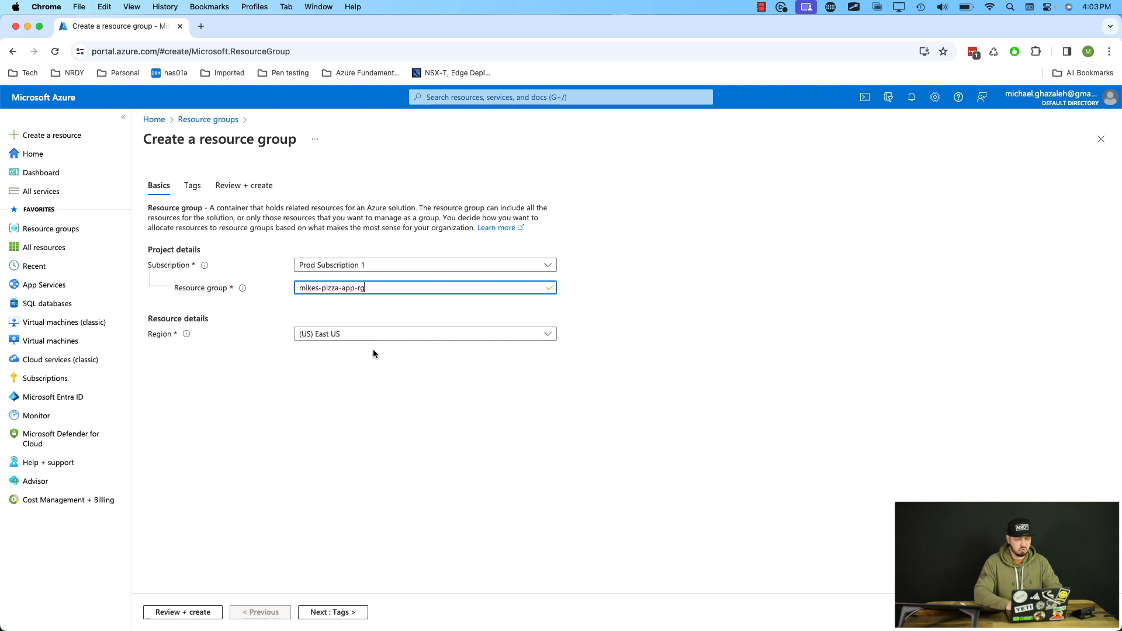
{"action": "mouse_move", "coordinate": [346, 346]}
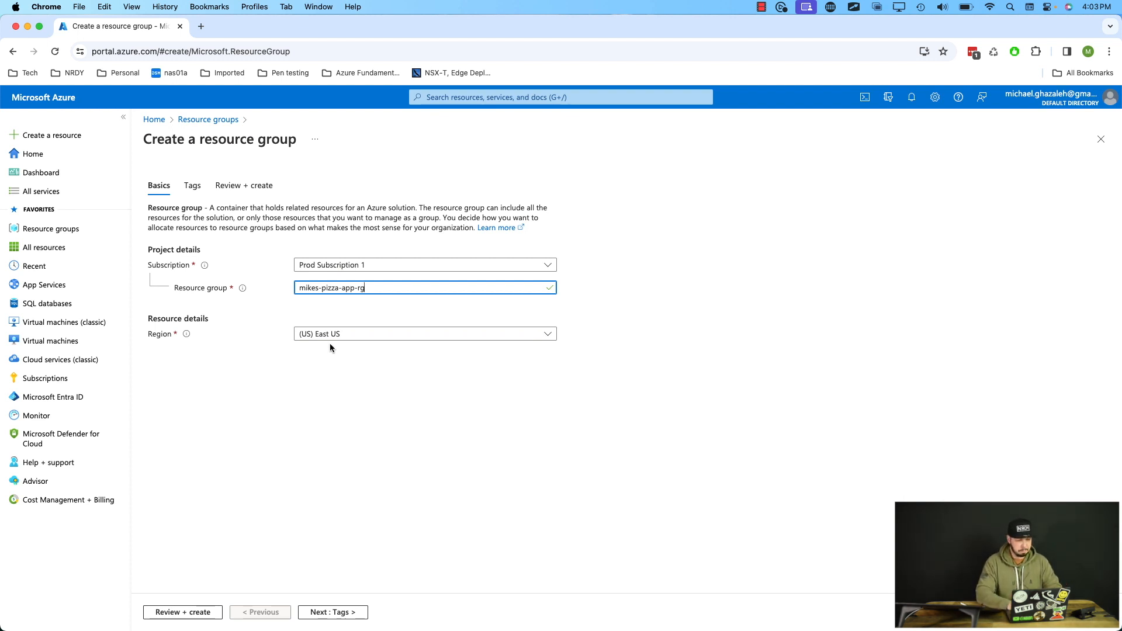
{"action": "mouse_move", "coordinate": [303, 561]}
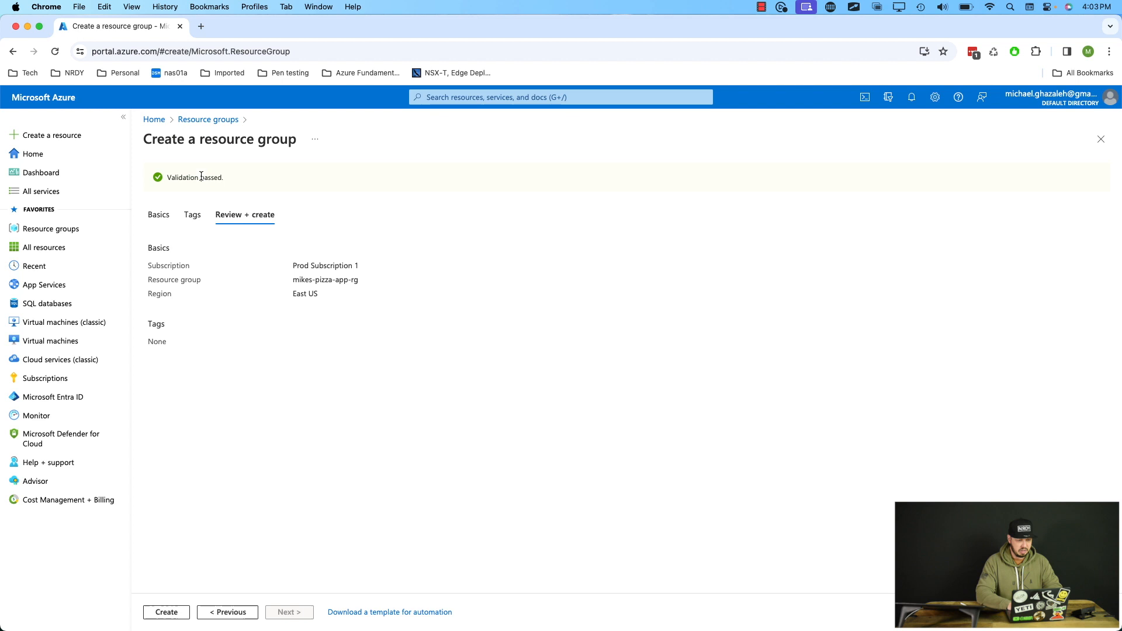
{"action": "left_click", "coordinate": [165, 612]}
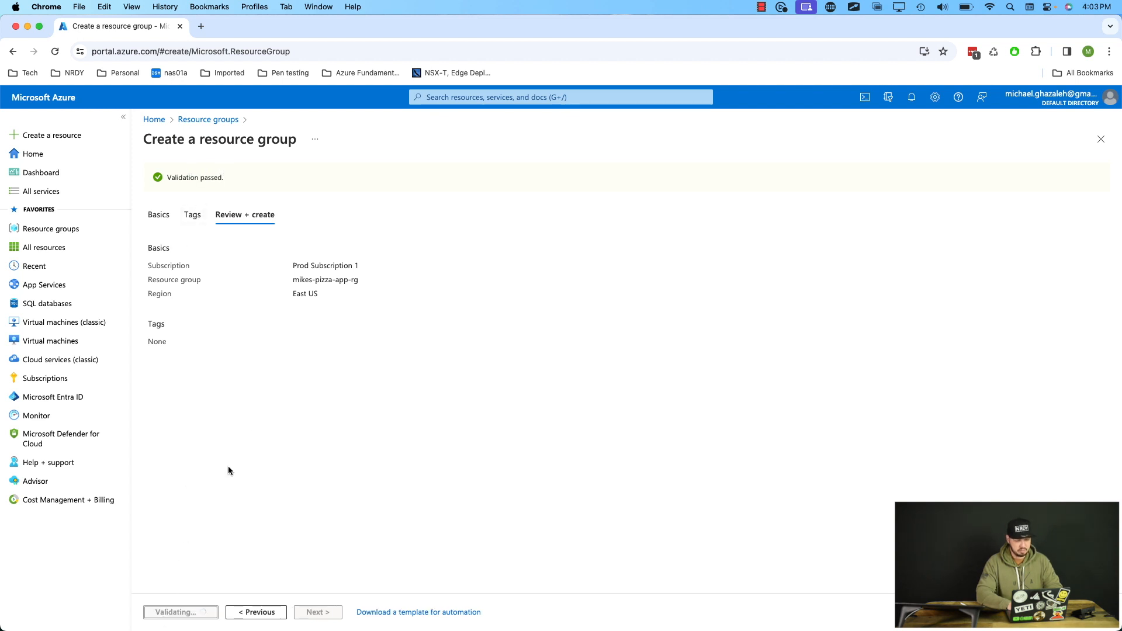
{"action": "left_click", "coordinate": [173, 612]}
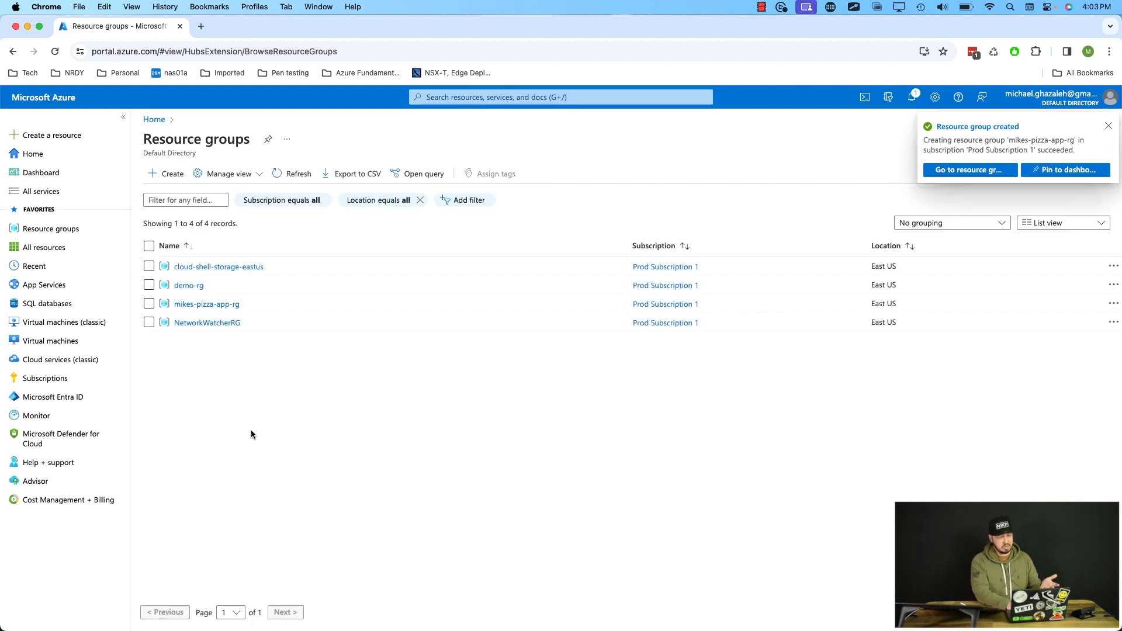
{"action": "mouse_move", "coordinate": [226, 303]}
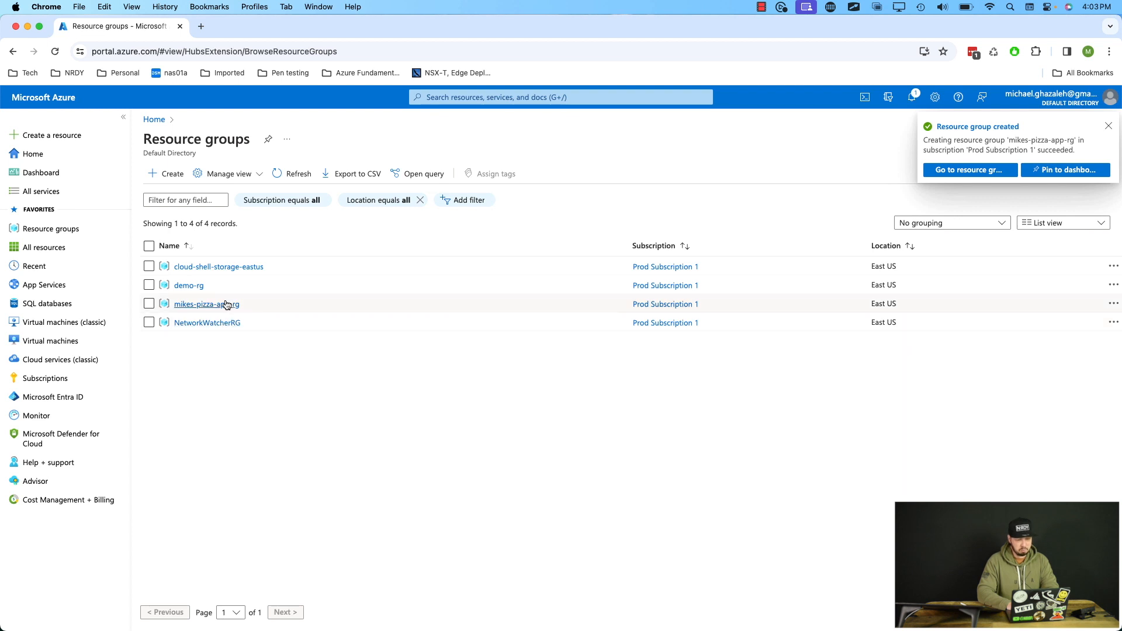
Step: Go to the newly created mikes-pizza-app-rg resource group's empty overview
{"action": "left_click", "coordinate": [1108, 126]}
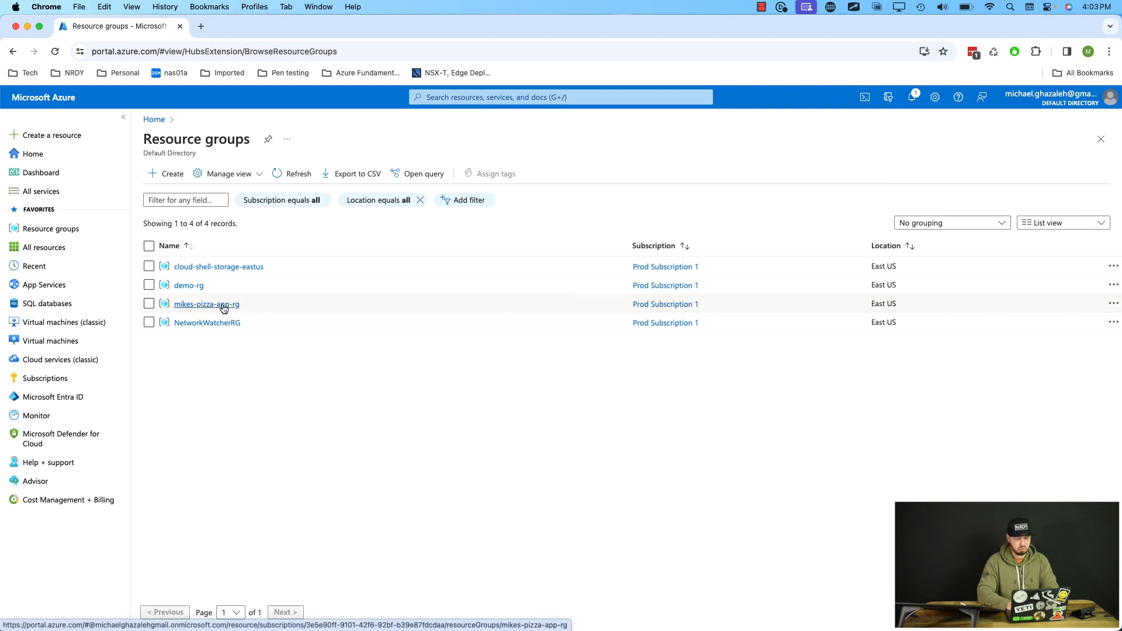
{"action": "left_click", "coordinate": [206, 304]}
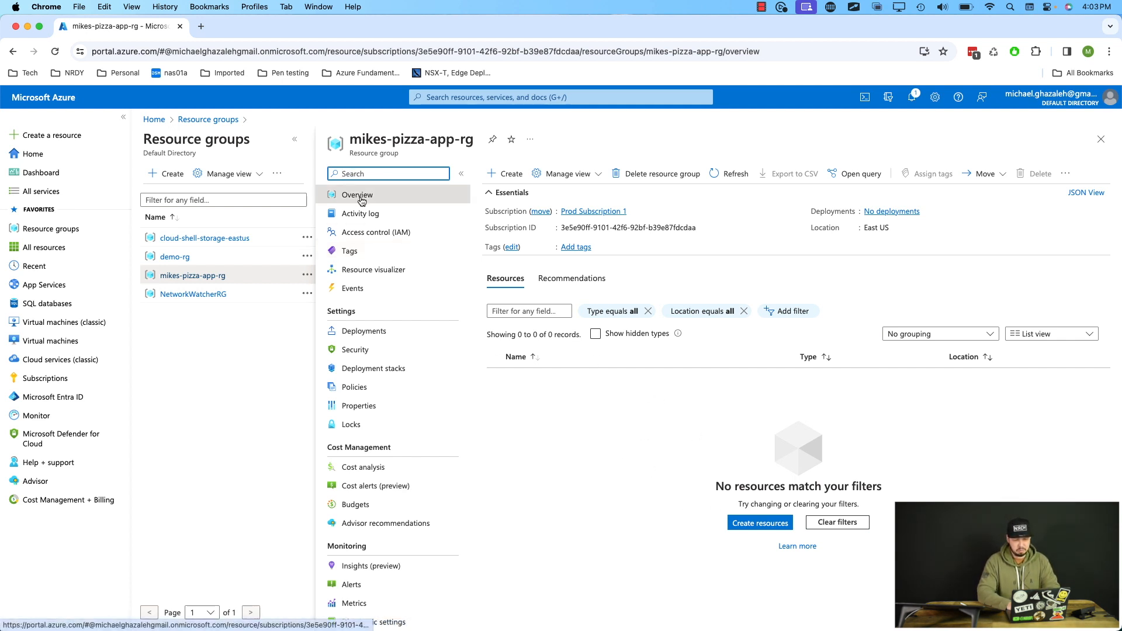
{"action": "mouse_move", "coordinate": [569, 495]}
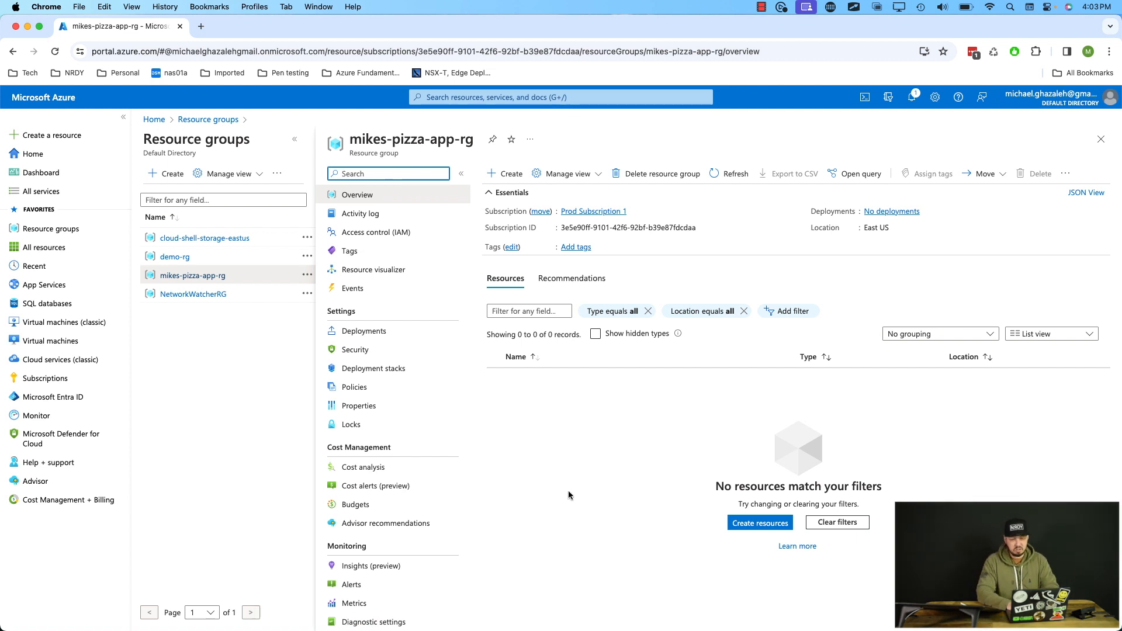
{"action": "mouse_move", "coordinate": [664, 219]}
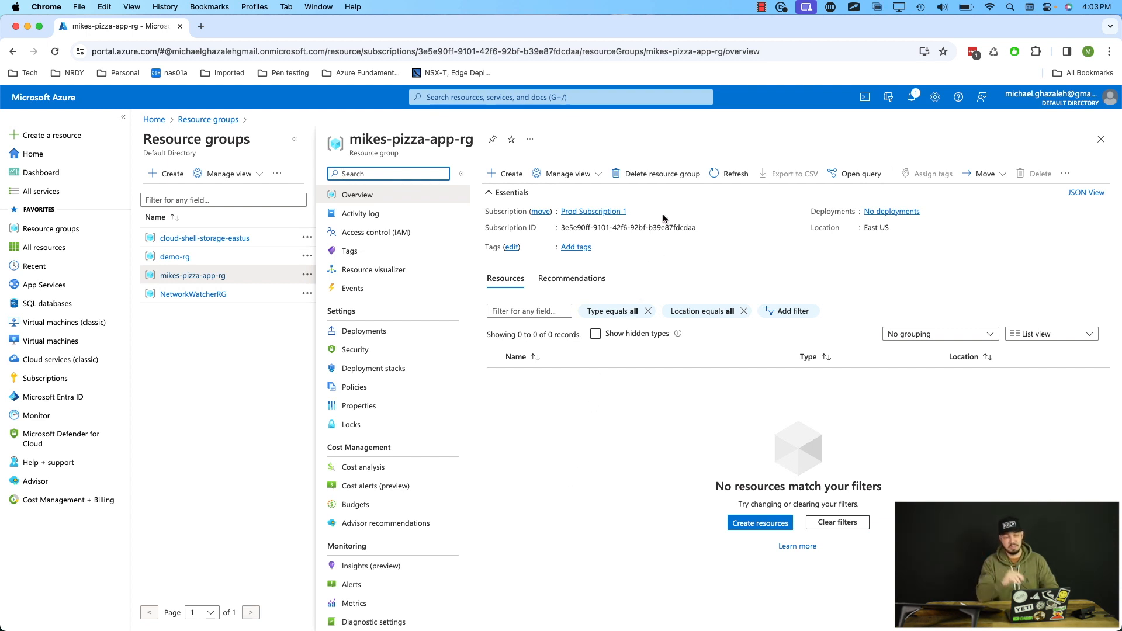
{"action": "mouse_move", "coordinate": [662, 178]}
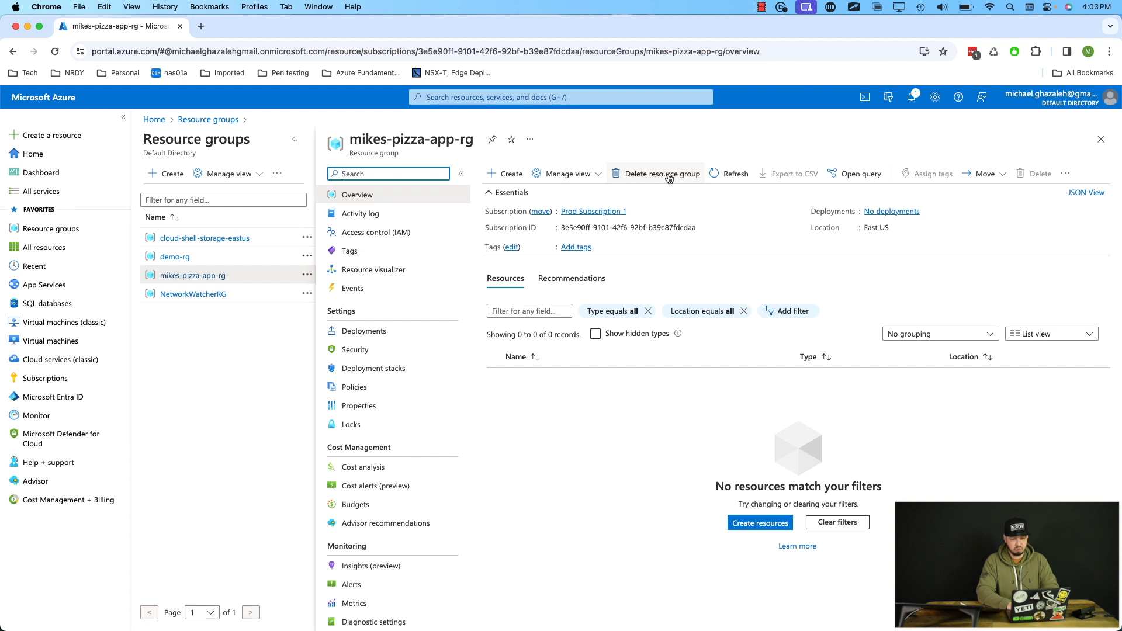
{"action": "mouse_move", "coordinate": [641, 179]}
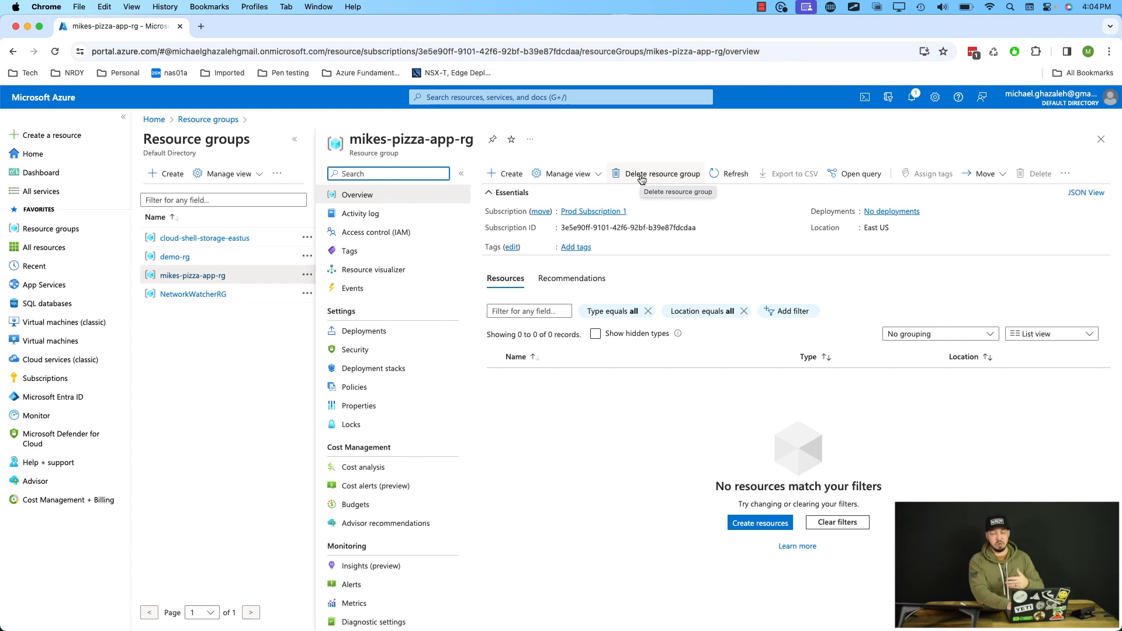
{"action": "mouse_move", "coordinate": [959, 208]}
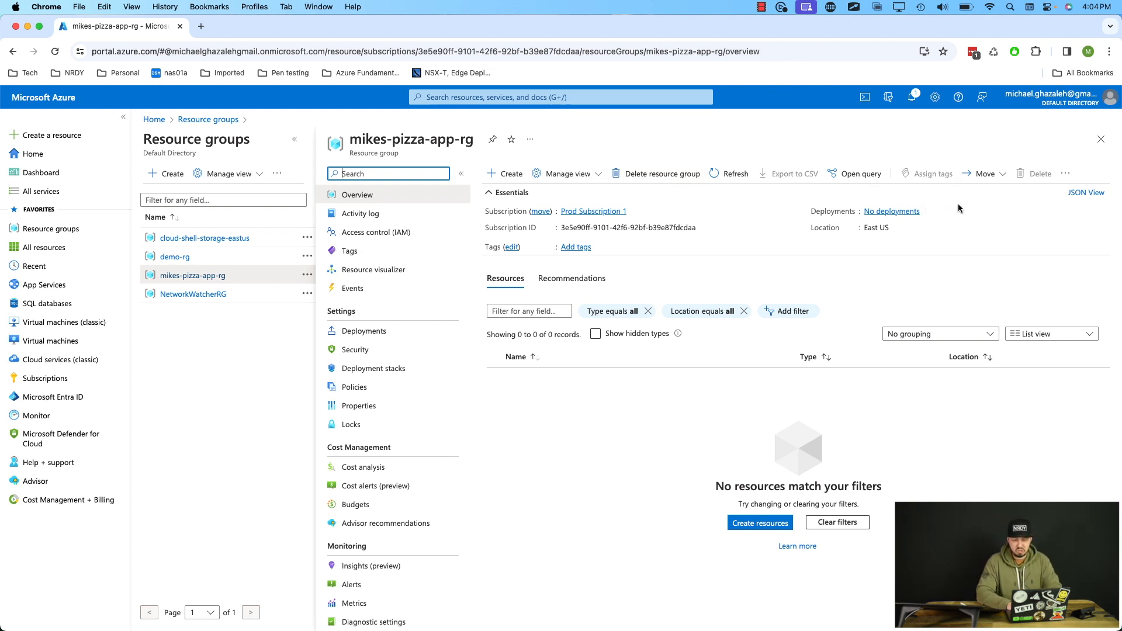
{"action": "left_click", "coordinate": [984, 173]}
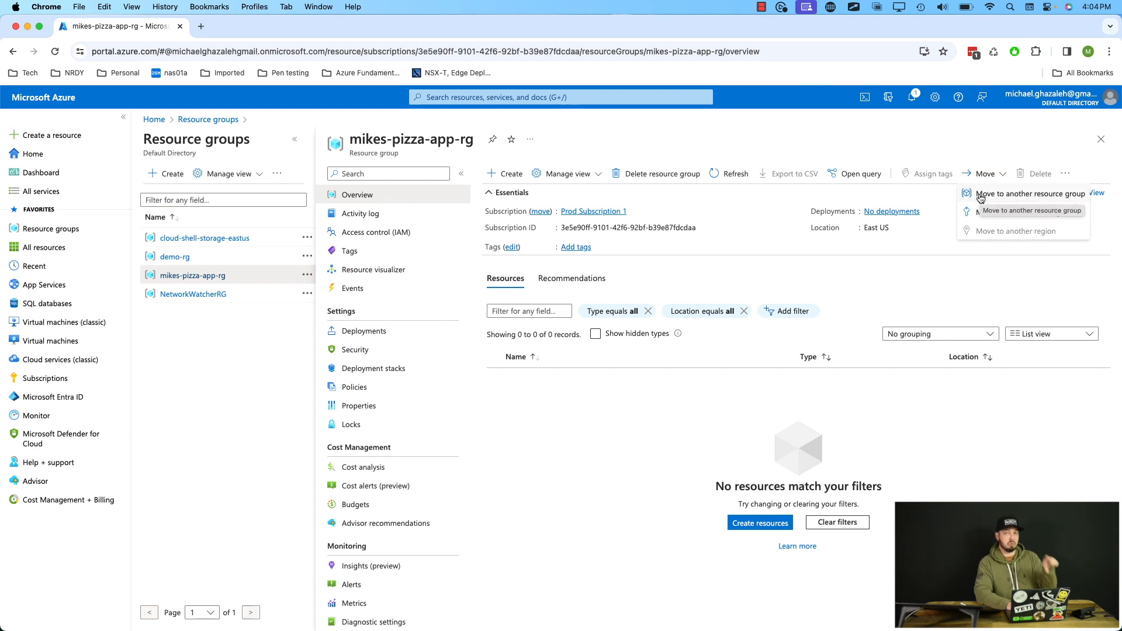
{"action": "mouse_move", "coordinate": [1024, 212]}
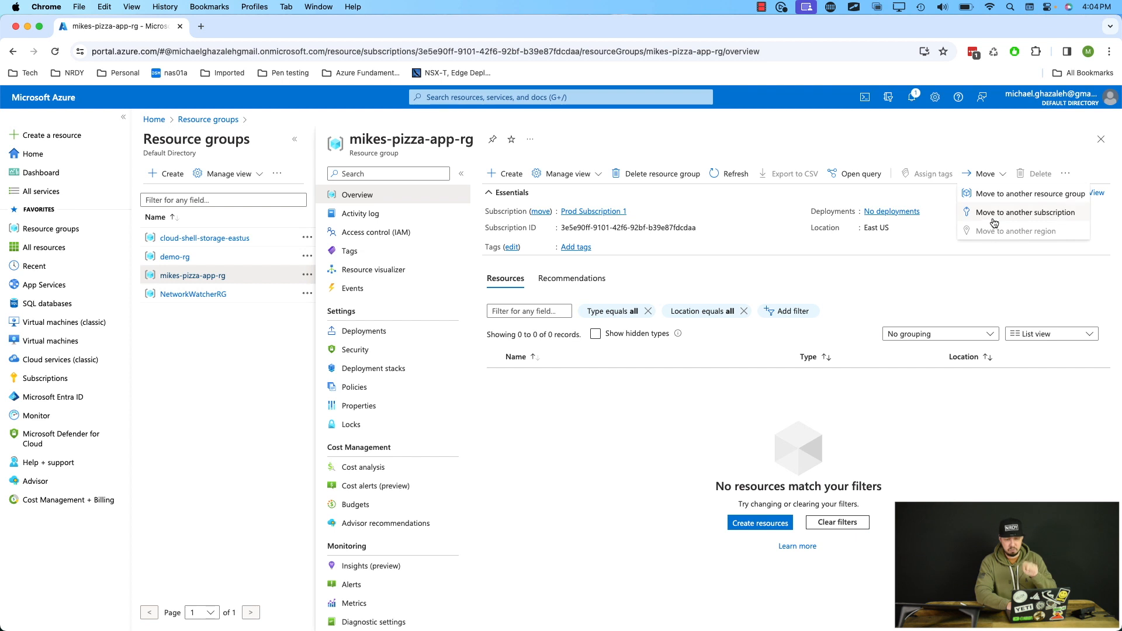
{"action": "mouse_move", "coordinate": [993, 222]}
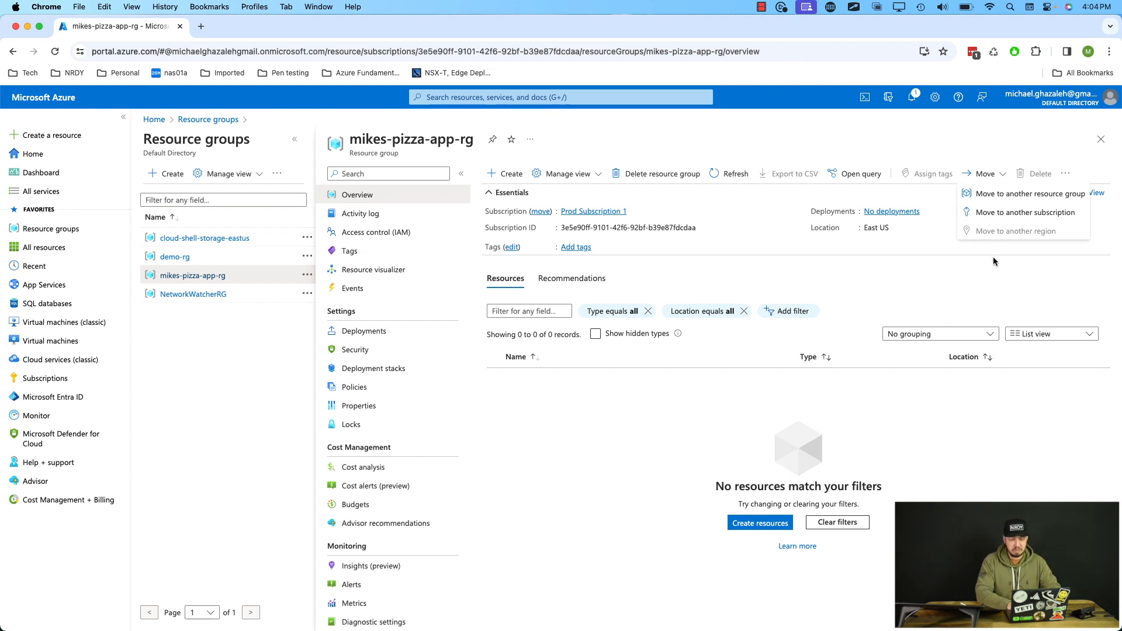
{"action": "left_click", "coordinate": [994, 260]}
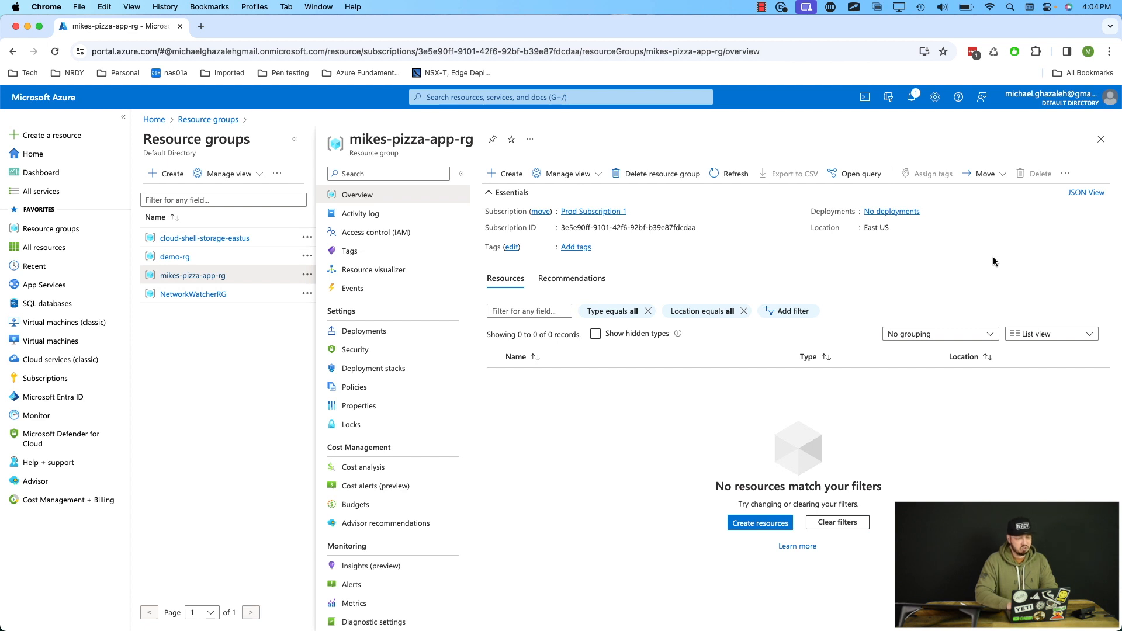
{"action": "mouse_move", "coordinate": [50, 340]}
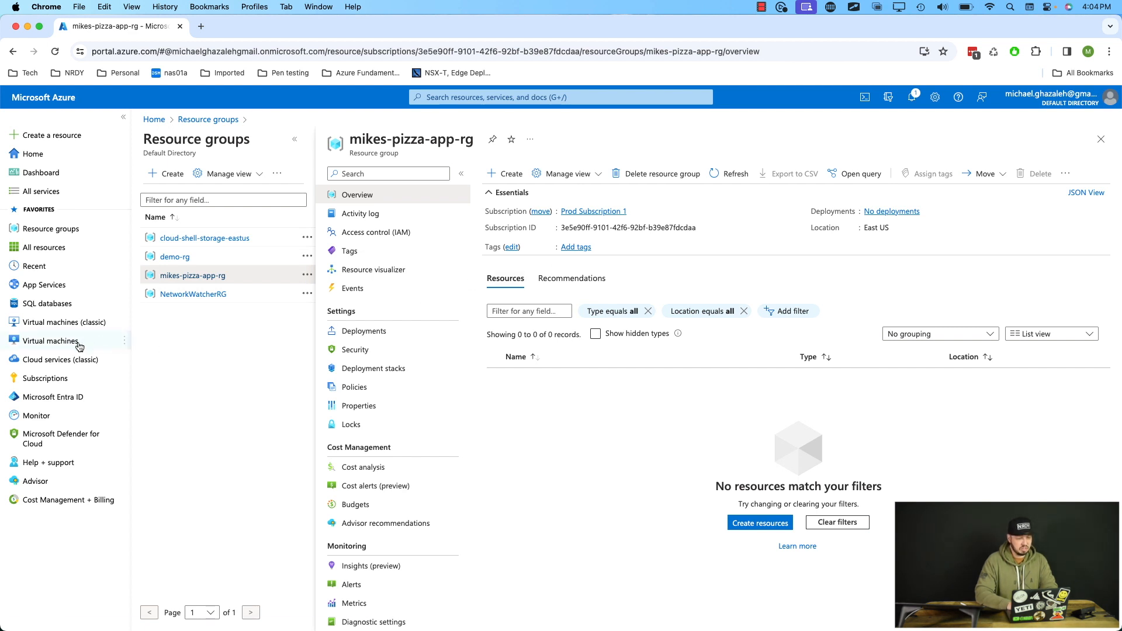
Step: From the Virtual machines list, start the Create a virtual machine form on its Basics tab
{"action": "left_click", "coordinate": [50, 340]}
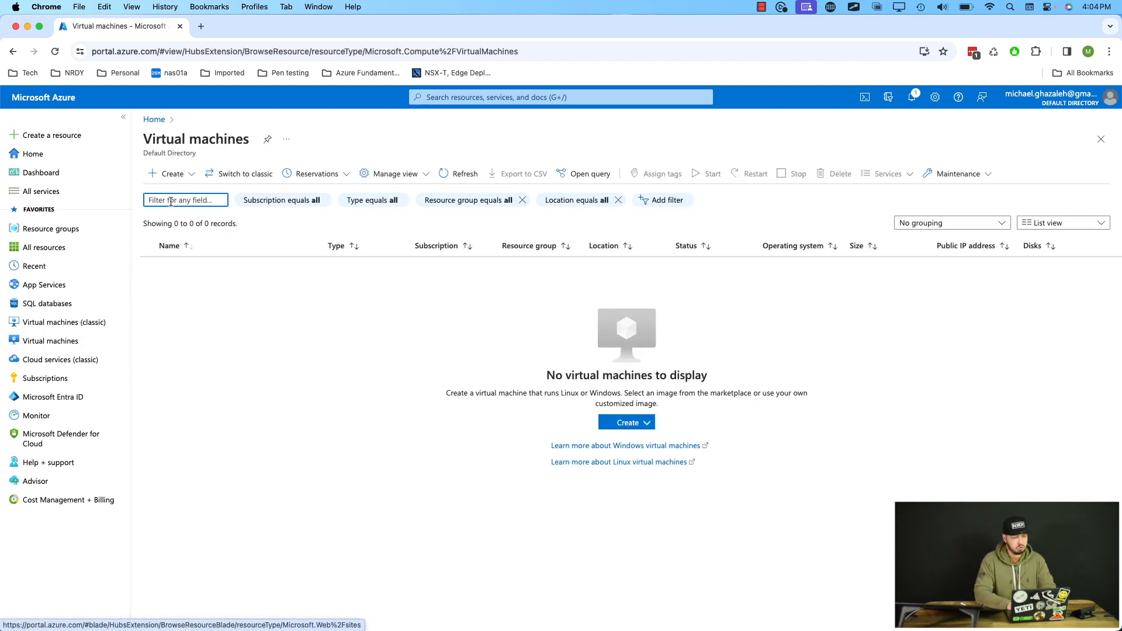
{"action": "left_click", "coordinate": [169, 173]}
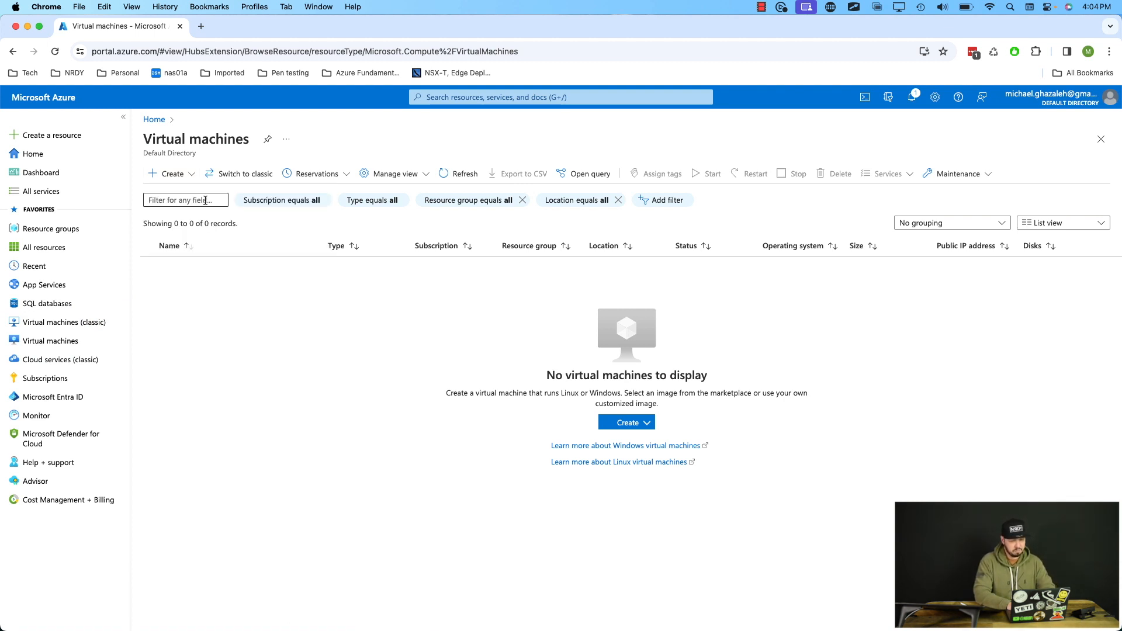
{"action": "left_click", "coordinate": [626, 422]}
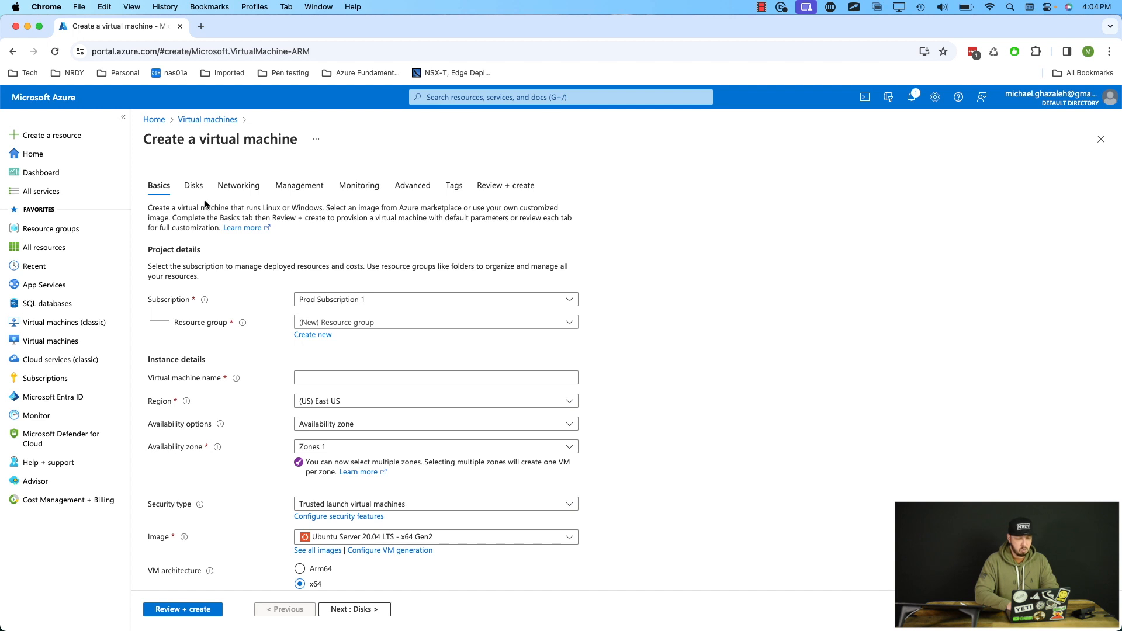
{"action": "mouse_move", "coordinate": [198, 326]}
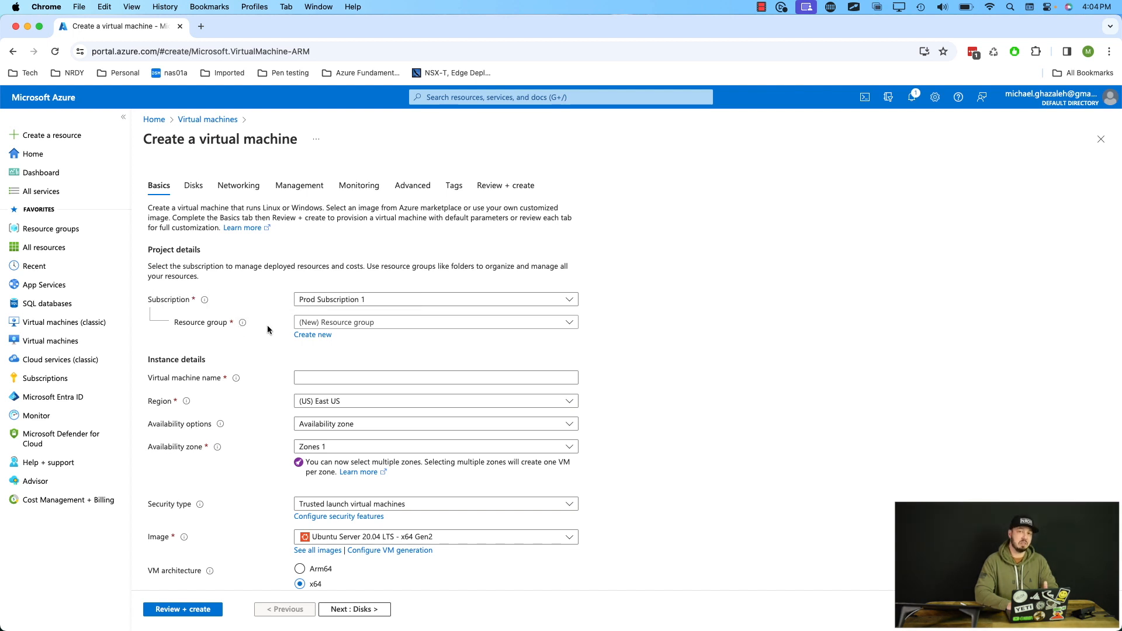
{"action": "mouse_move", "coordinate": [422, 339]}
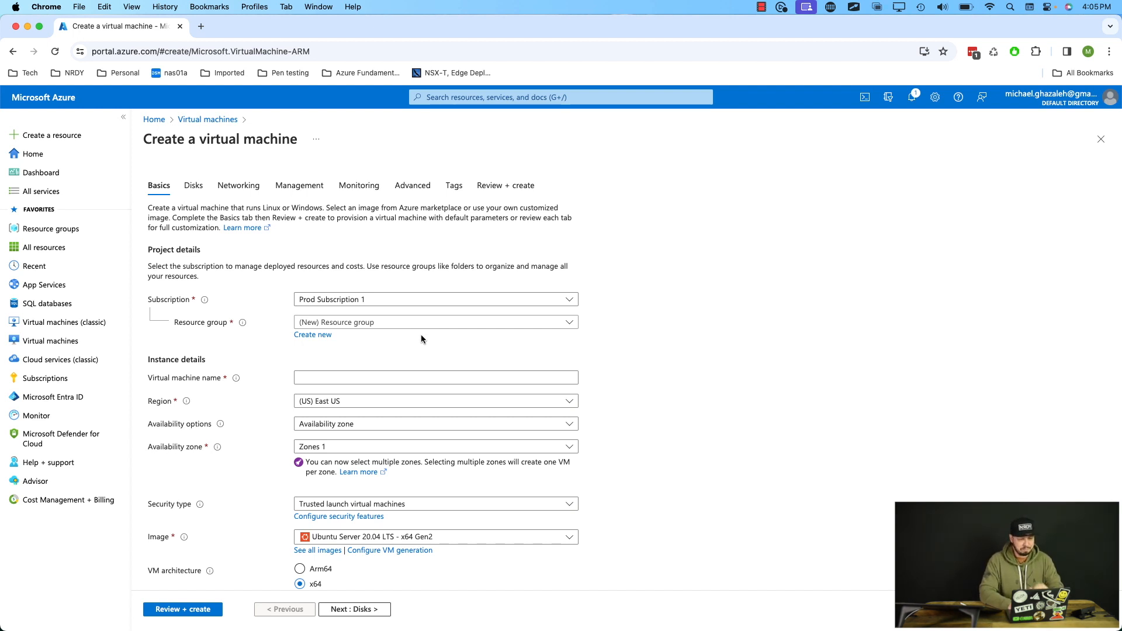
{"action": "mouse_move", "coordinate": [371, 342]}
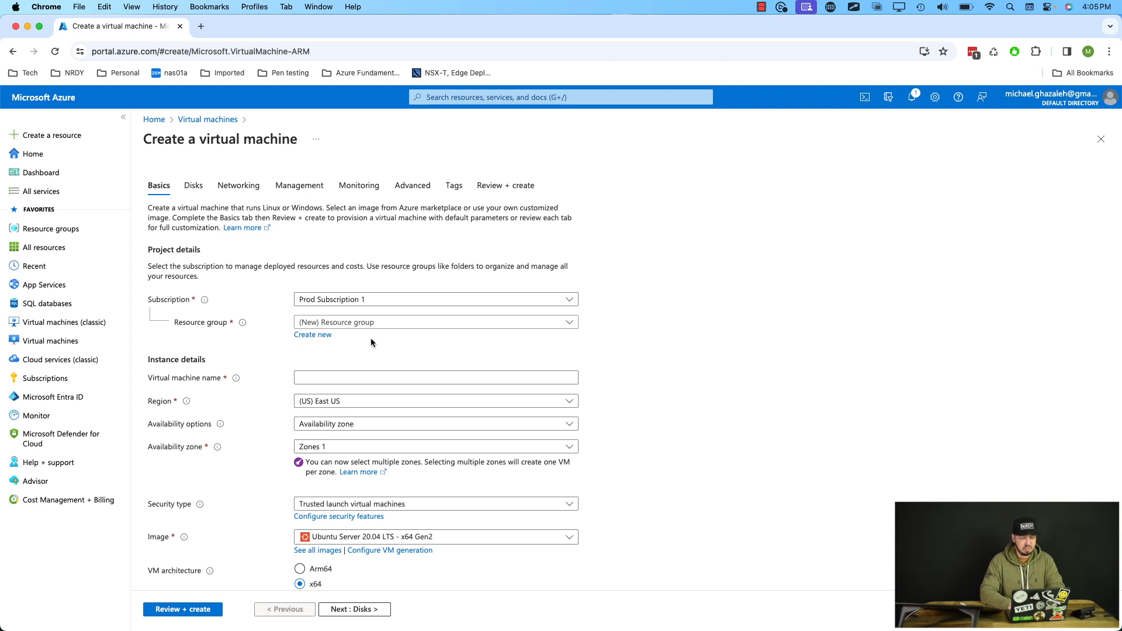
{"action": "mouse_move", "coordinate": [351, 335]}
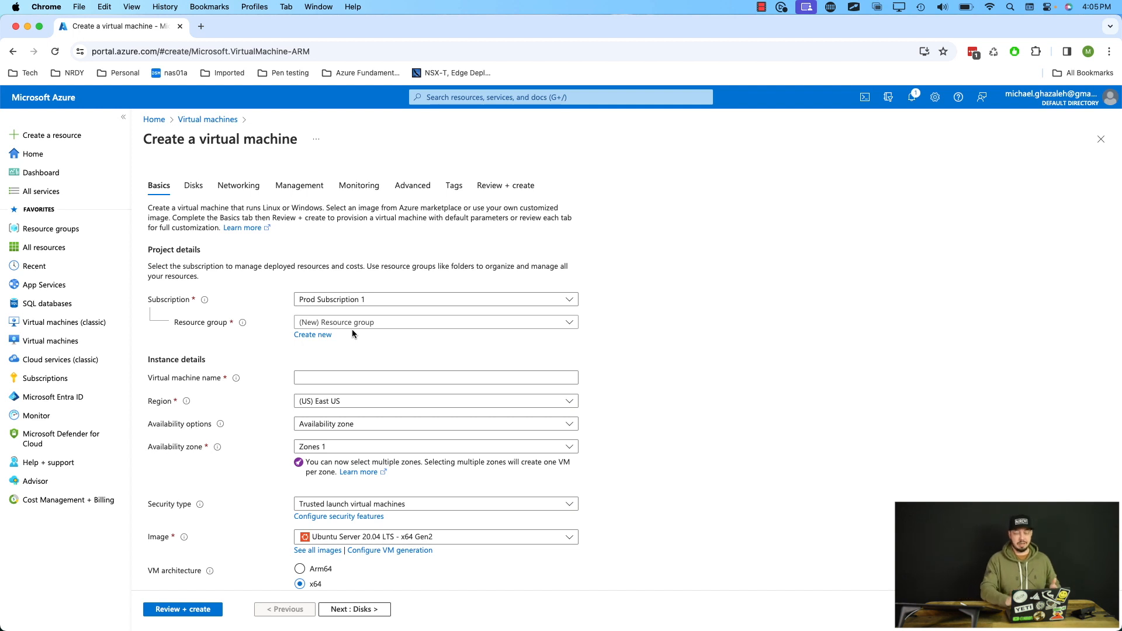
{"action": "mouse_move", "coordinate": [472, 337]}
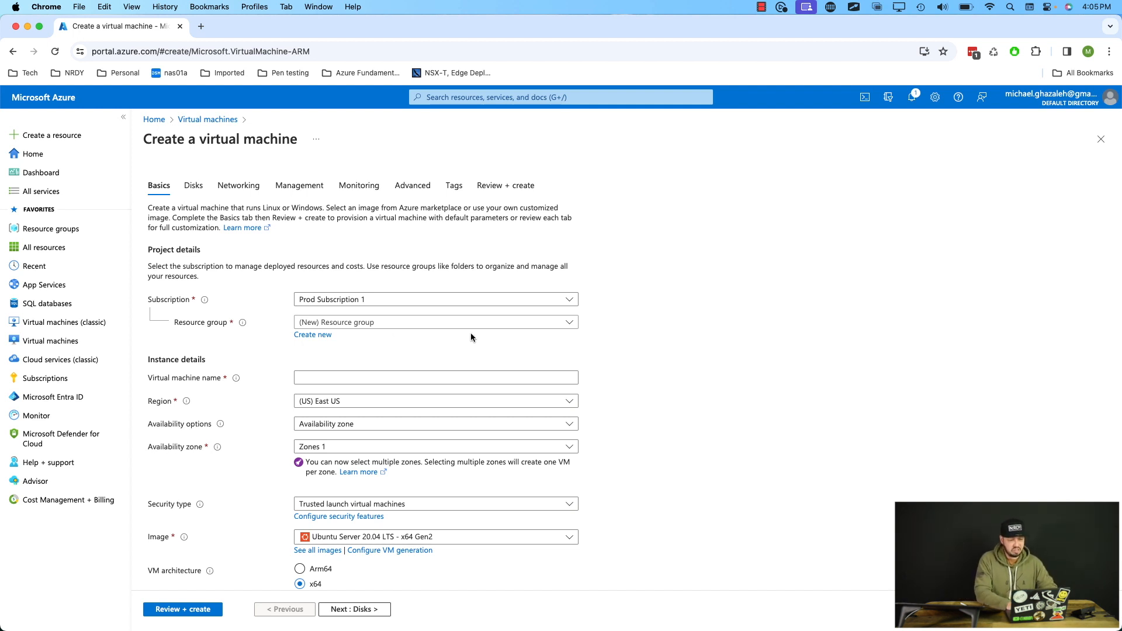
Step: Choose resource group mikes-pizza-app-rg, name the VM pizza-web-server1, and review the default Ubuntu image and size
{"action": "left_click", "coordinate": [435, 323]}
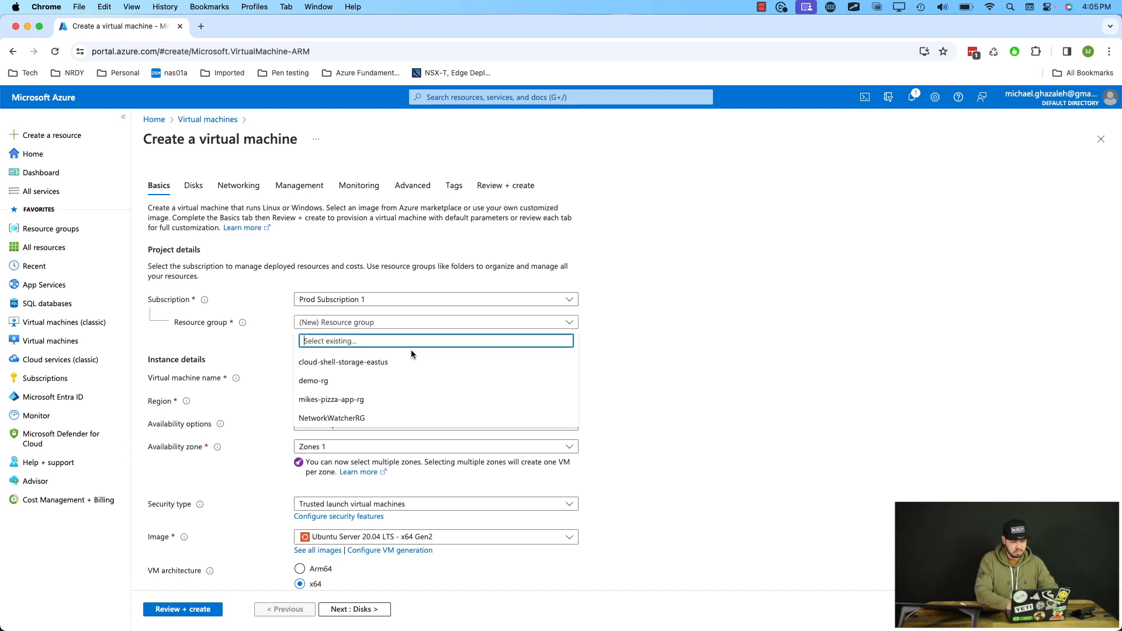
{"action": "left_click", "coordinate": [331, 399]}
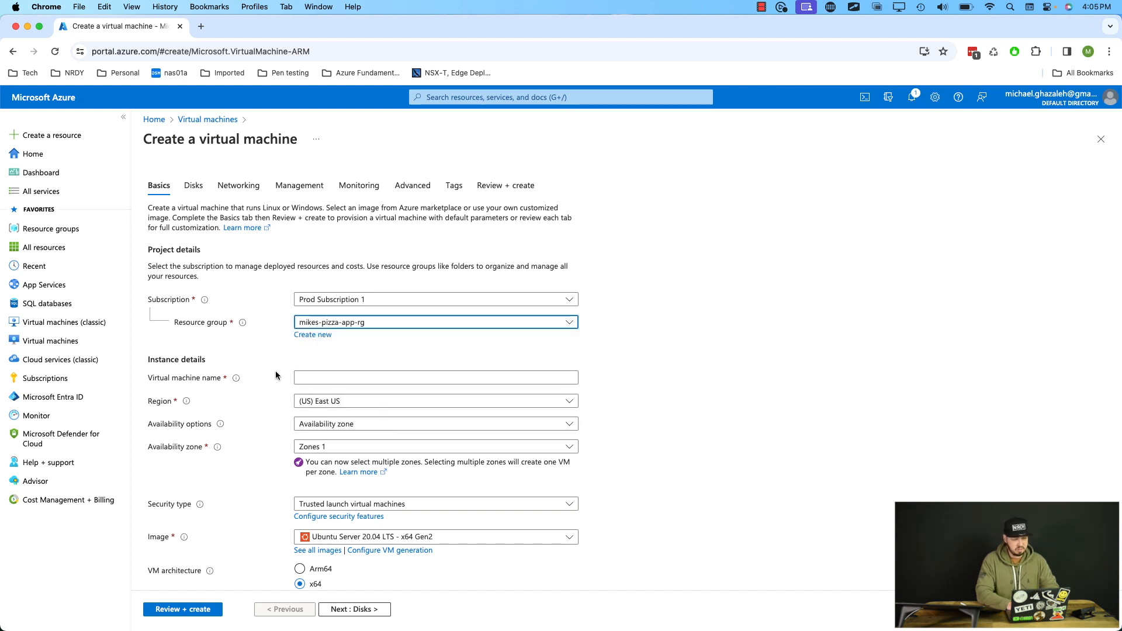
{"action": "type", "text": "pizza-web-server"}
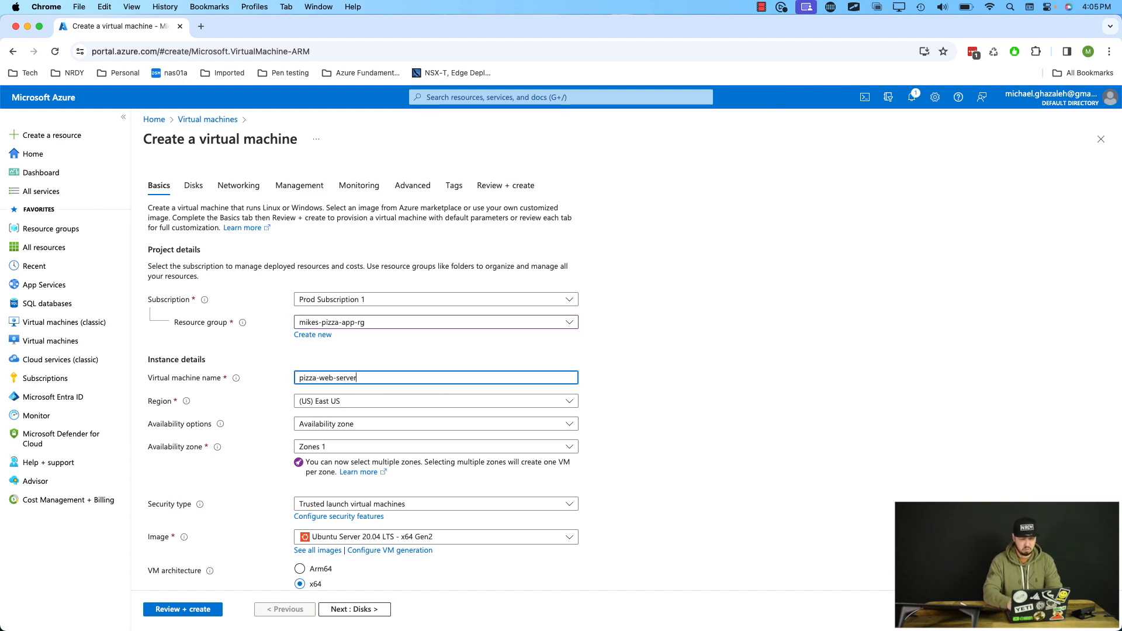
{"action": "type", "text": "1"}
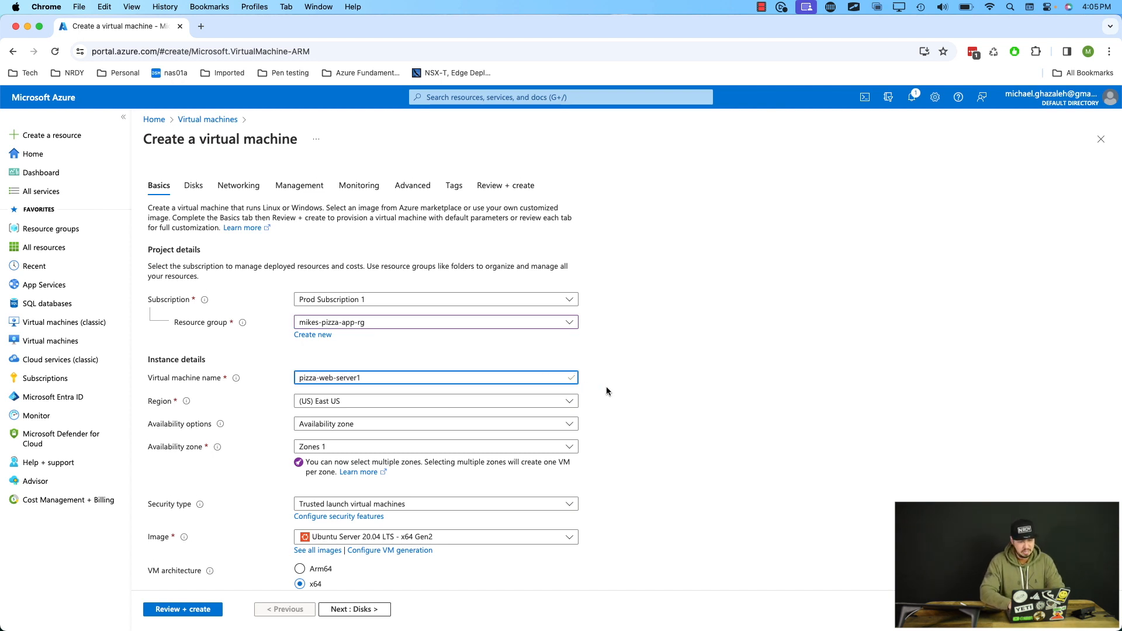
{"action": "scroll", "scroll_direction": "down", "scroll_amount": 3}
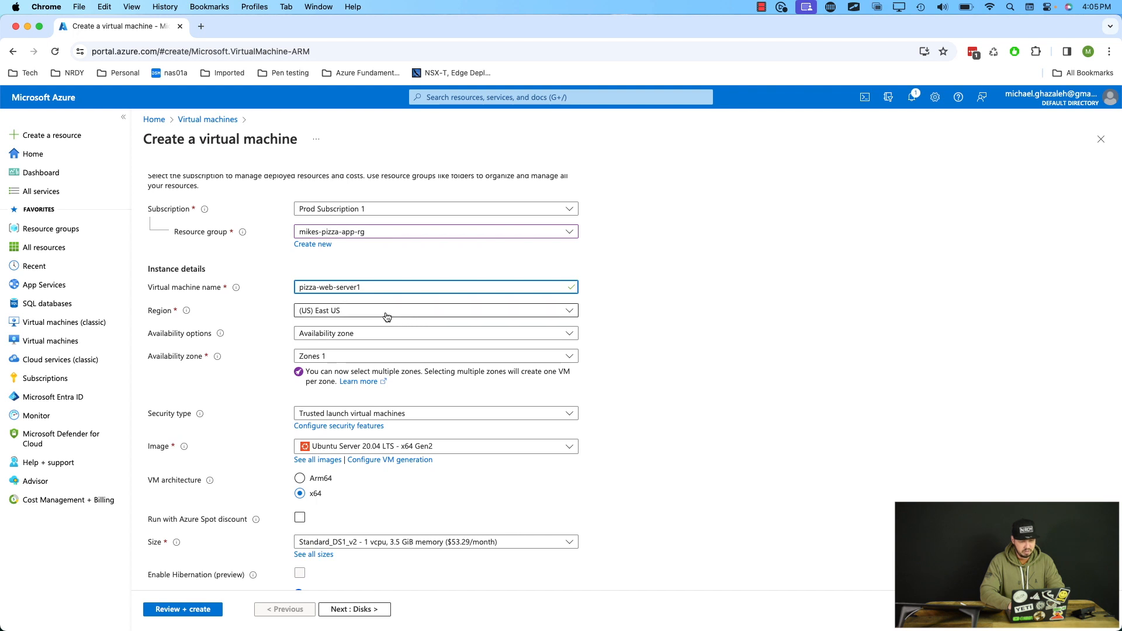
{"action": "mouse_move", "coordinate": [297, 365]}
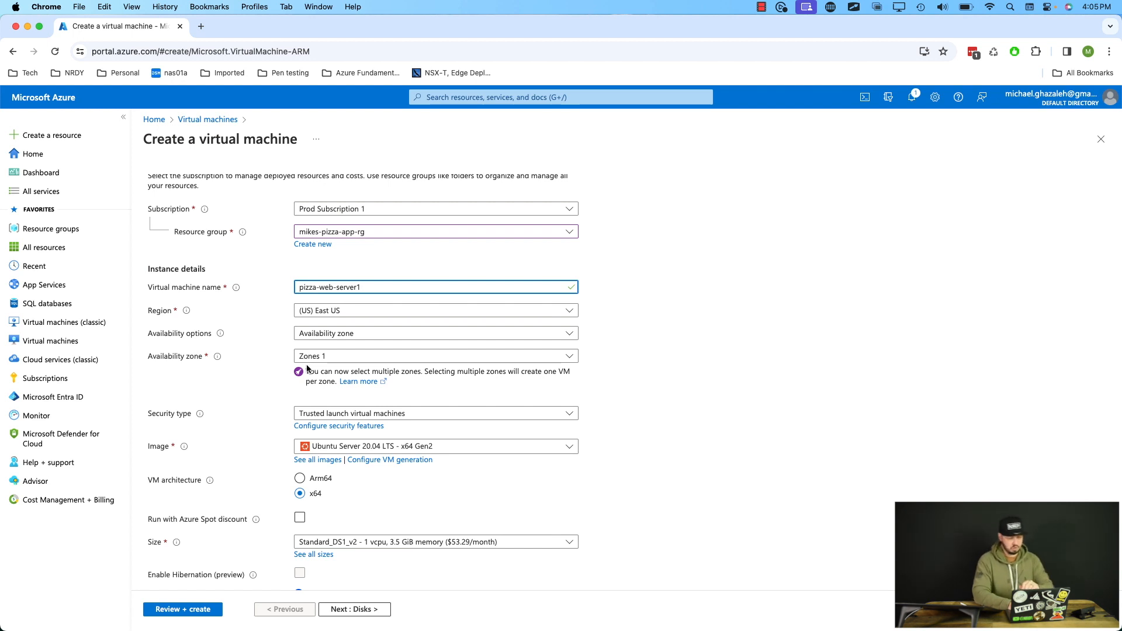
{"action": "scroll", "scroll_direction": "down", "scroll_amount": 3}
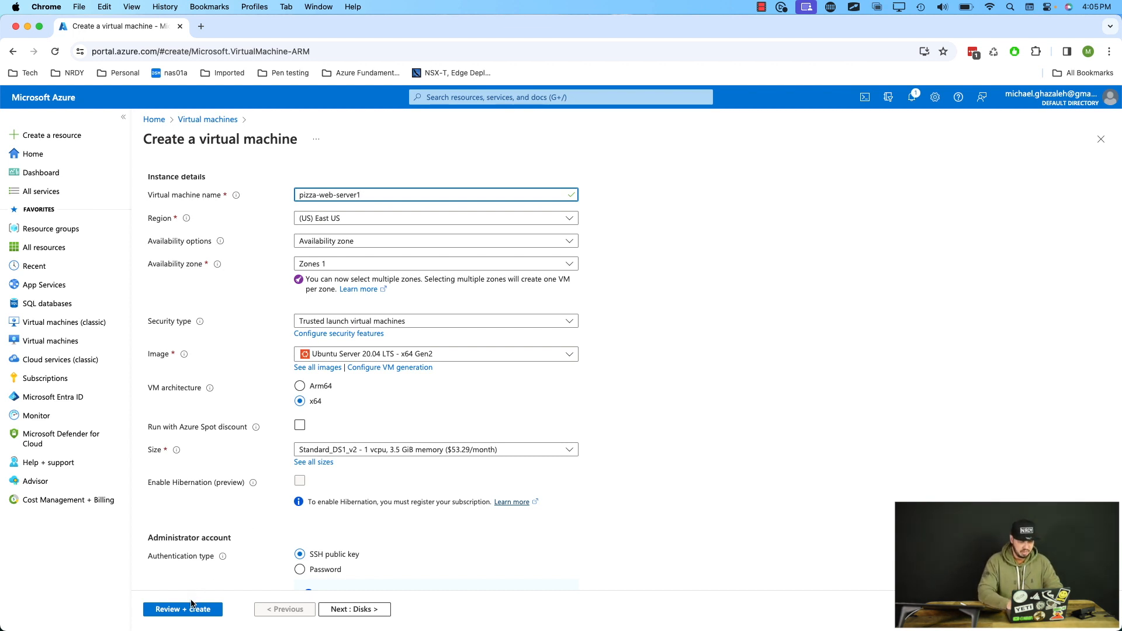
Step: Review the VM settings and launch deployment of pizza-web-server1 with its network resources
{"action": "left_click", "coordinate": [183, 609]}
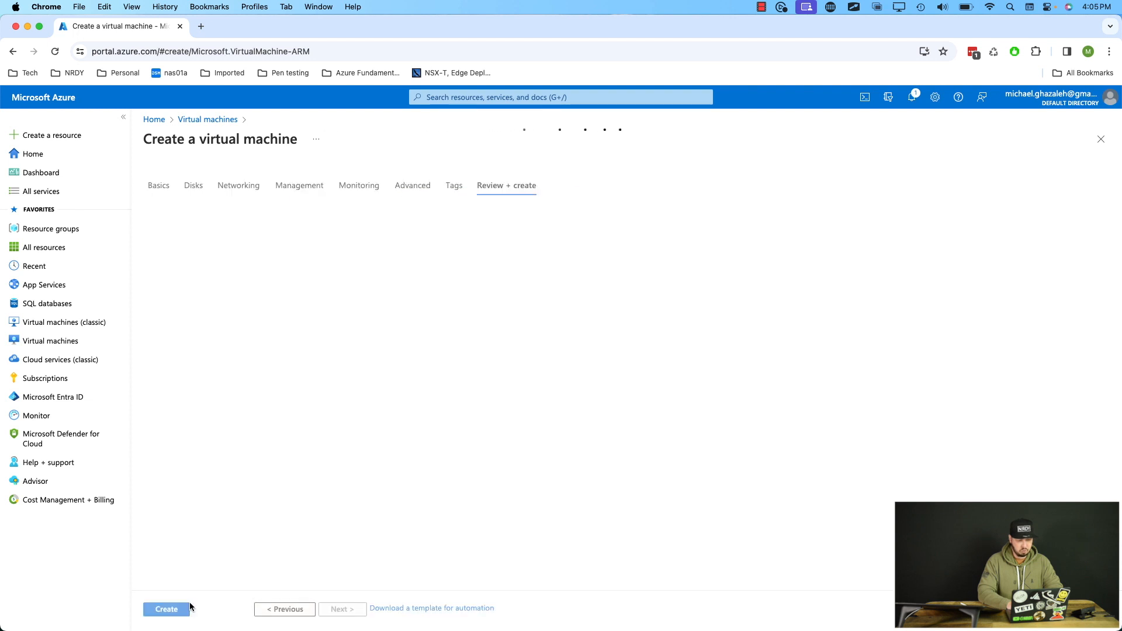
{"action": "left_click", "coordinate": [165, 609]}
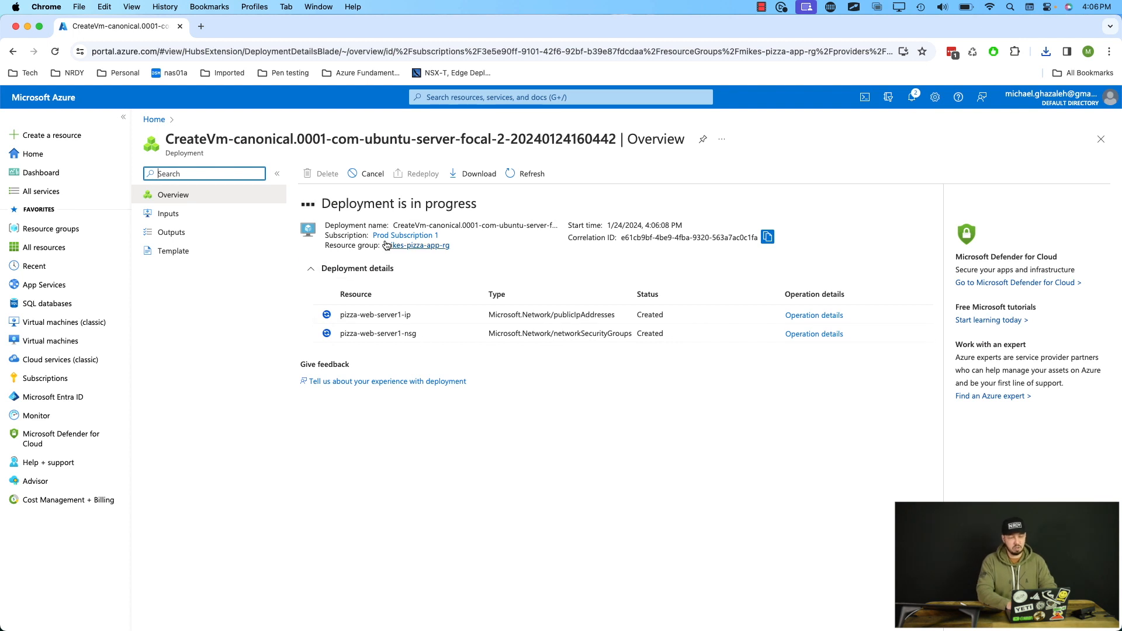
{"action": "mouse_move", "coordinate": [353, 234]}
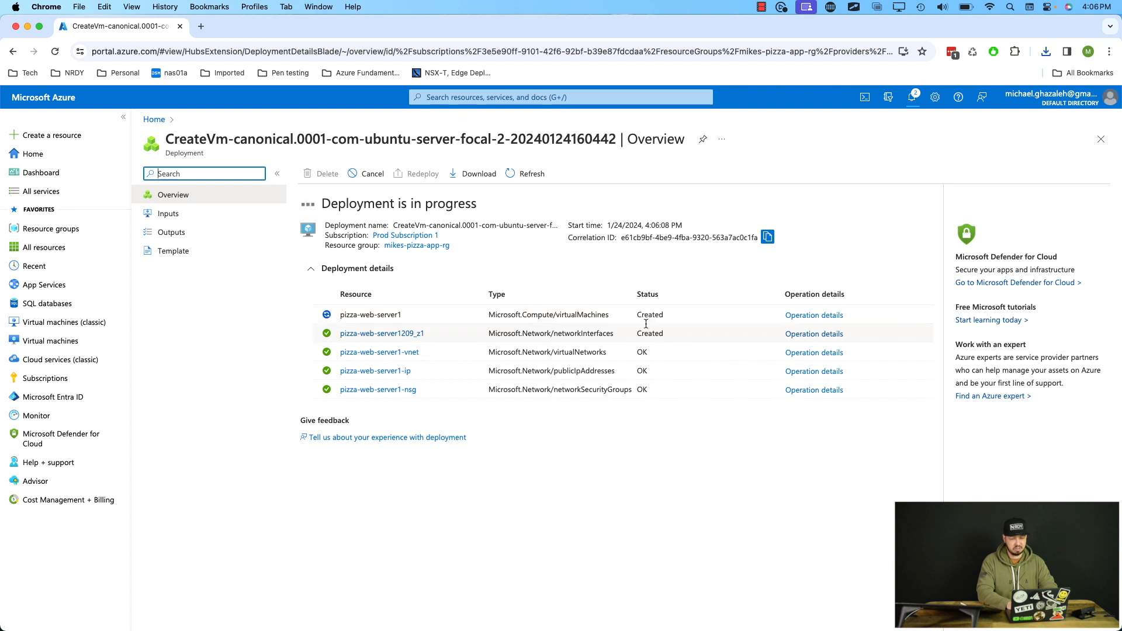
{"action": "mouse_move", "coordinate": [650, 389]}
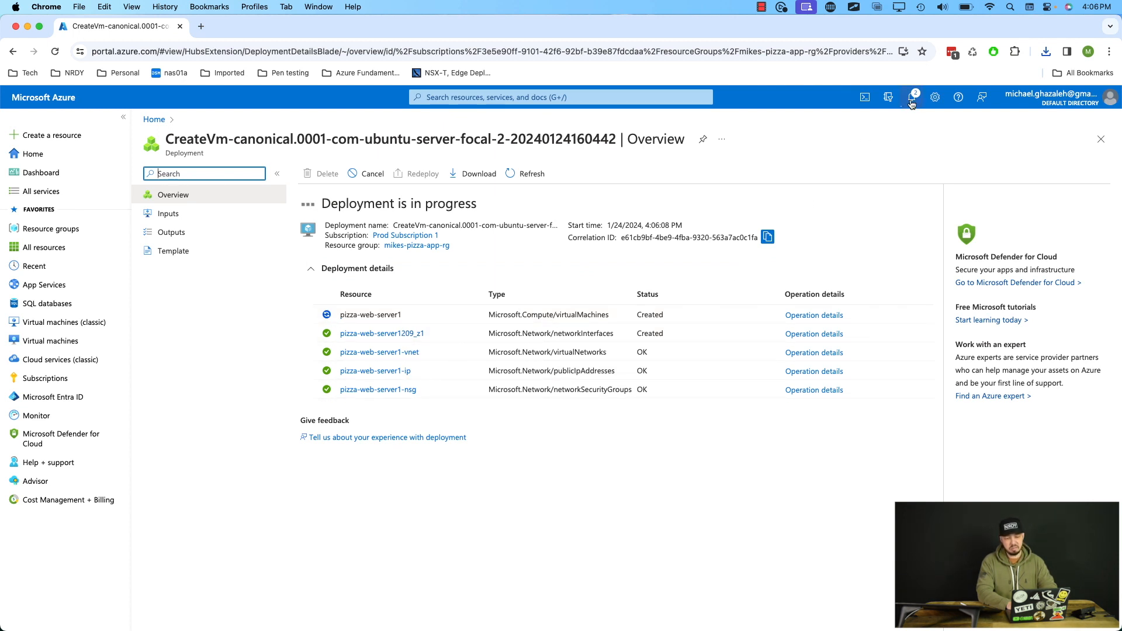
Step: Check the notifications showing the deployment running, then return to the portal home
{"action": "left_click", "coordinate": [911, 97]}
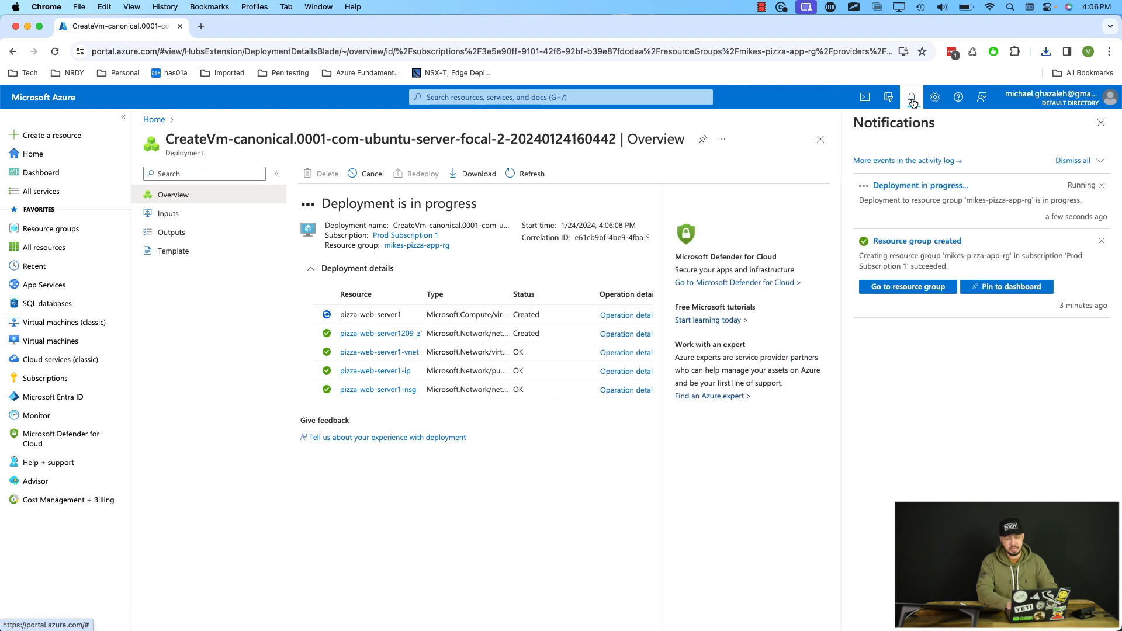
{"action": "mouse_move", "coordinate": [920, 186]}
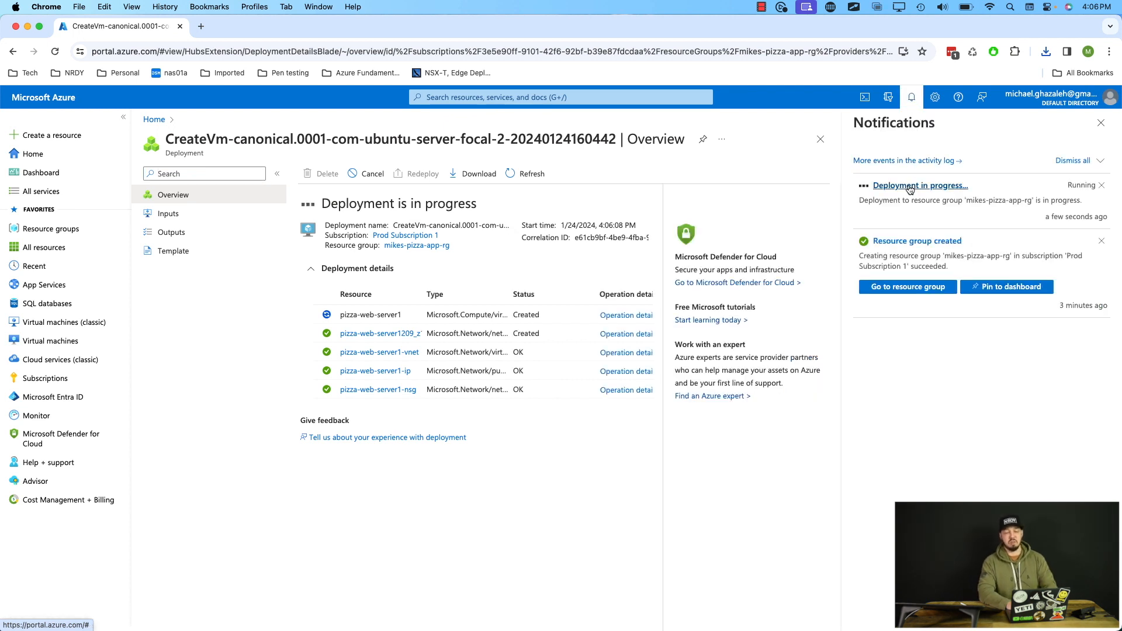
{"action": "mouse_move", "coordinate": [920, 185]}
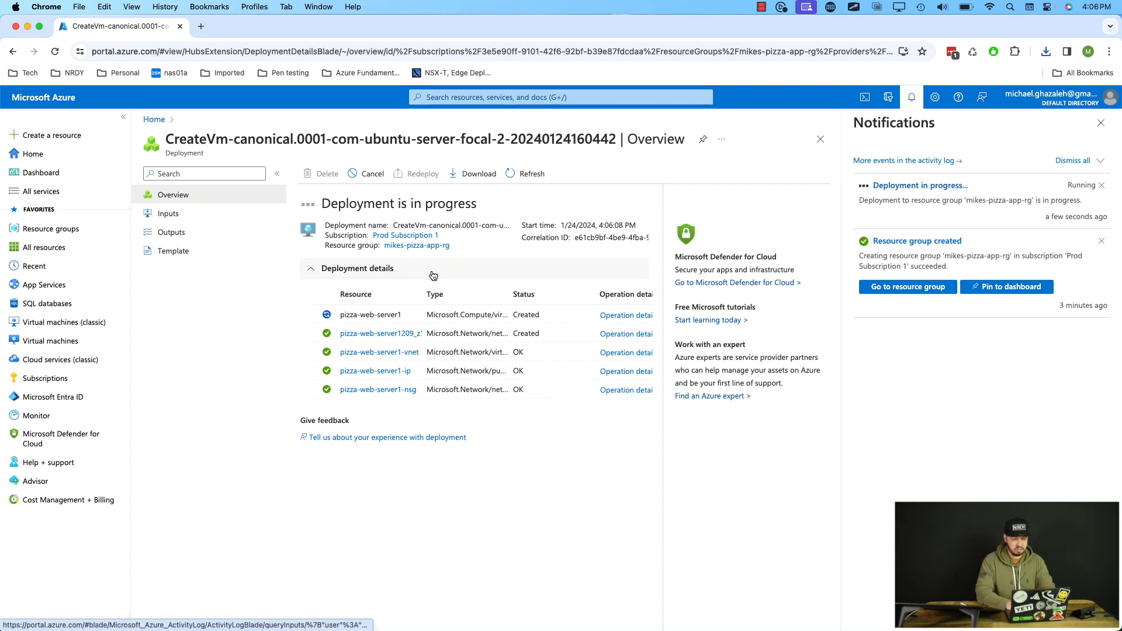
{"action": "left_click", "coordinate": [33, 153]}
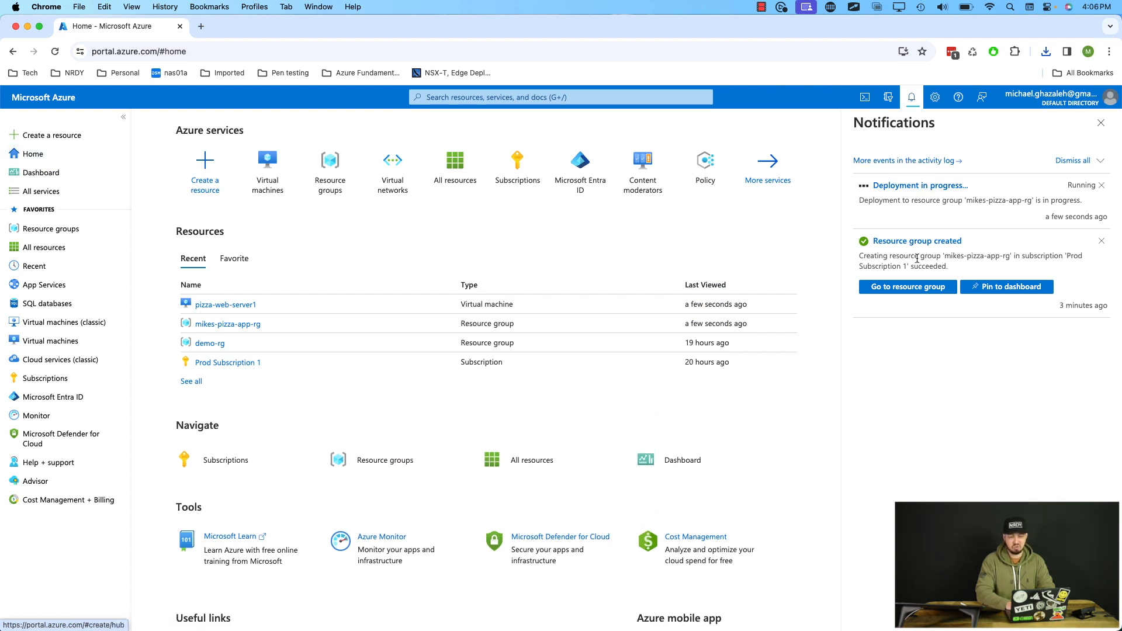
{"action": "mouse_move", "coordinate": [718, 264]}
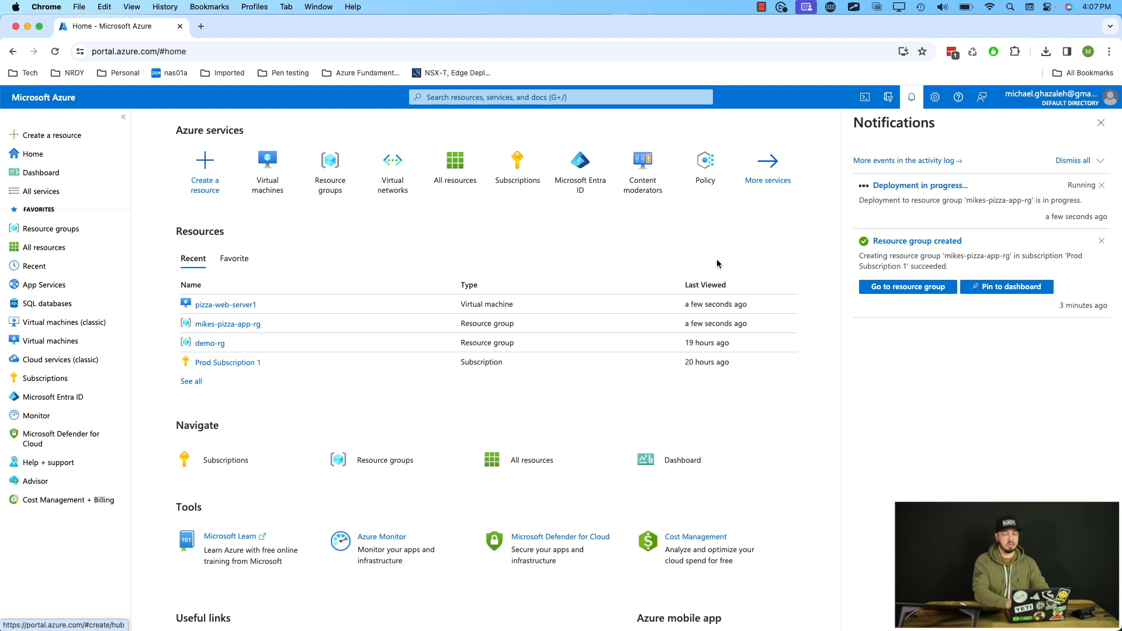
{"action": "mouse_move", "coordinate": [901, 139]}
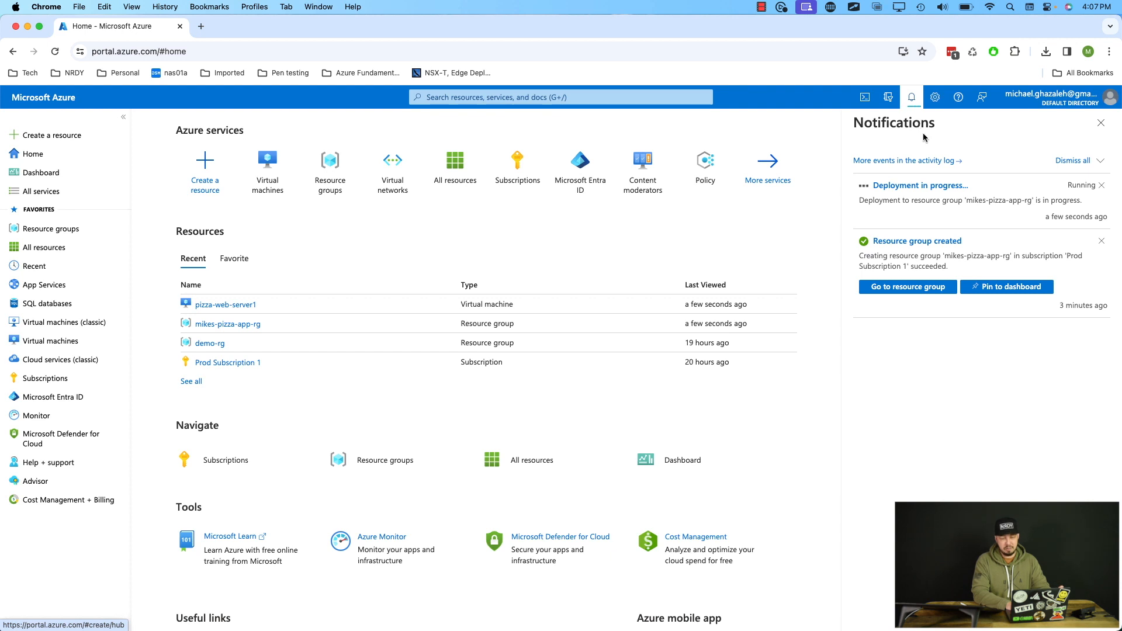
{"action": "mouse_move", "coordinate": [935, 220]}
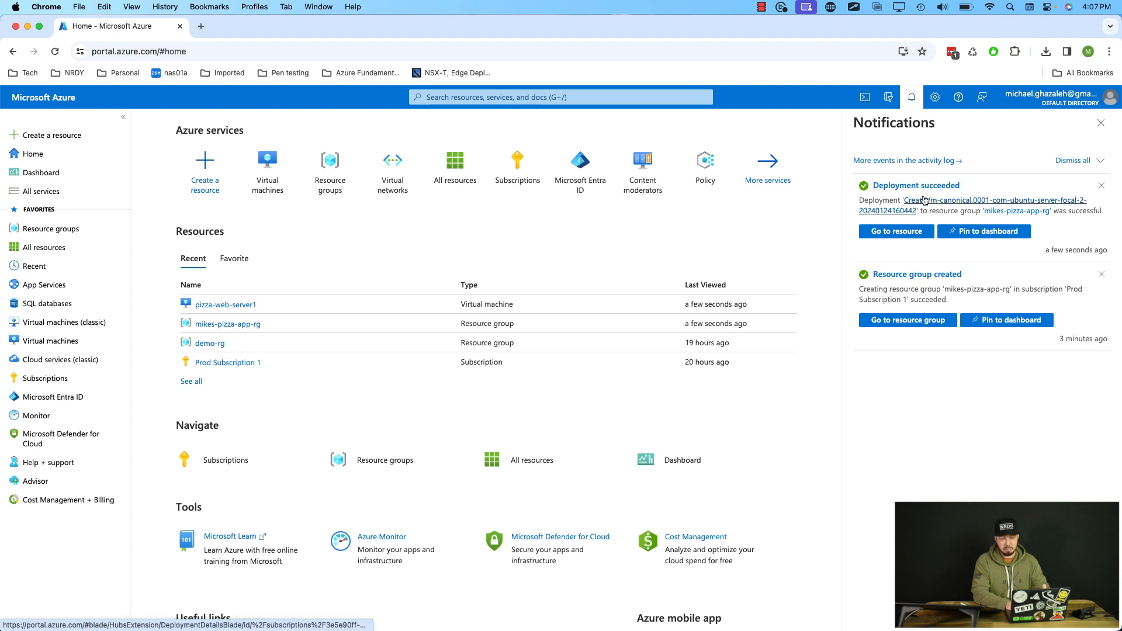
{"action": "mouse_move", "coordinate": [913, 206]}
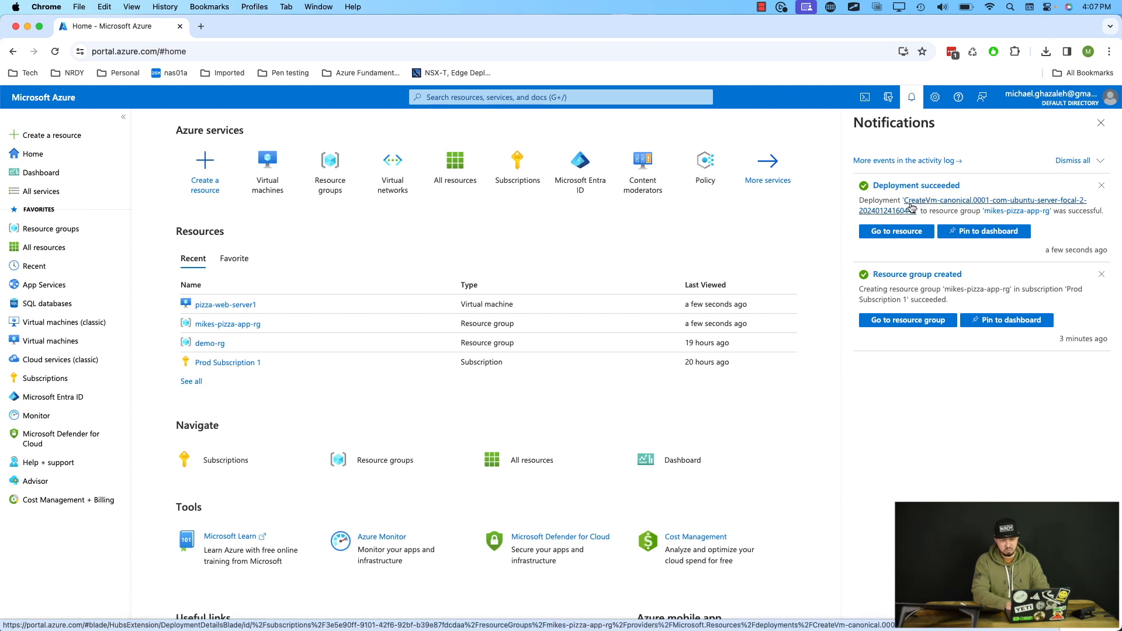
{"action": "mouse_move", "coordinate": [930, 208]}
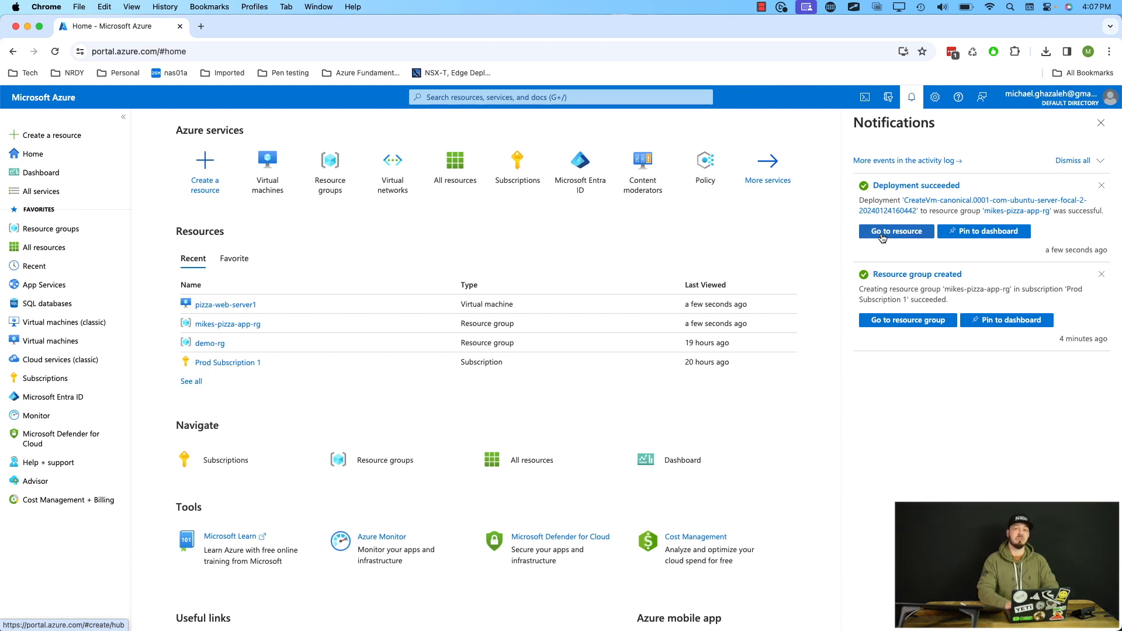
{"action": "mouse_move", "coordinate": [895, 232]}
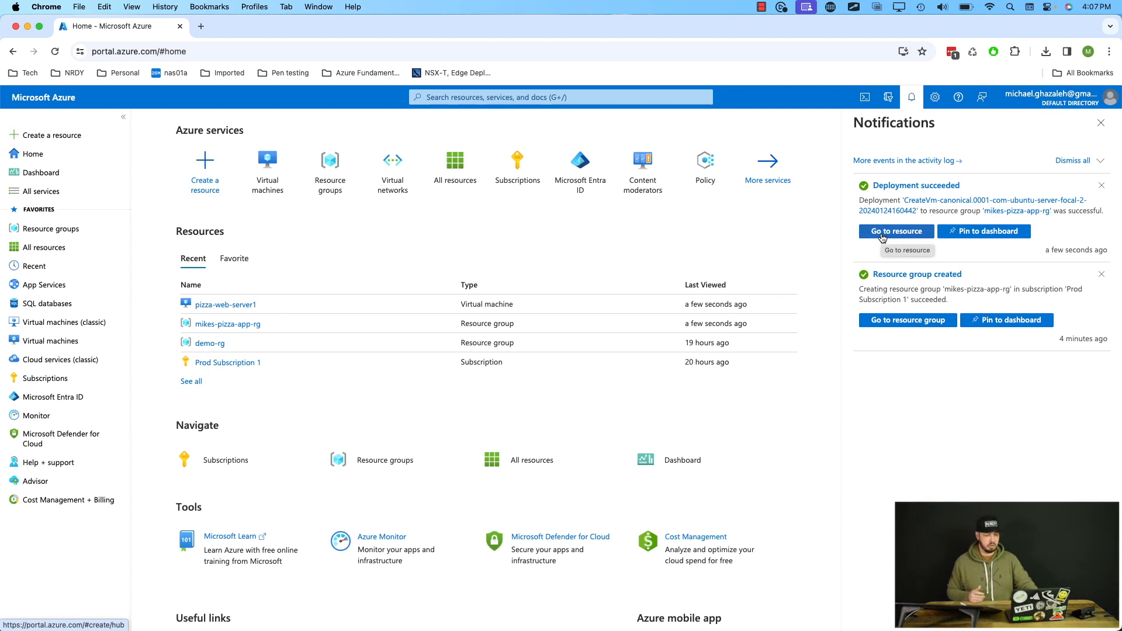
Step: Show the deployed pizza-web-server1 overview with notifications dismissed, revealing public IP 172.210.56.8
{"action": "left_click", "coordinate": [896, 231]}
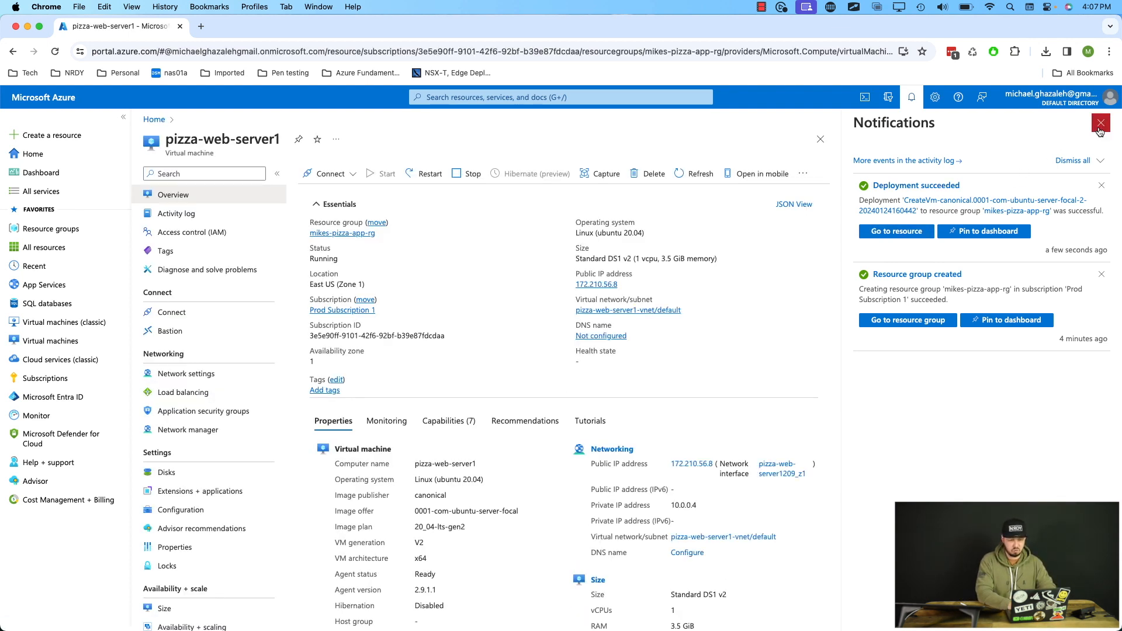
{"action": "left_click", "coordinate": [1102, 123]}
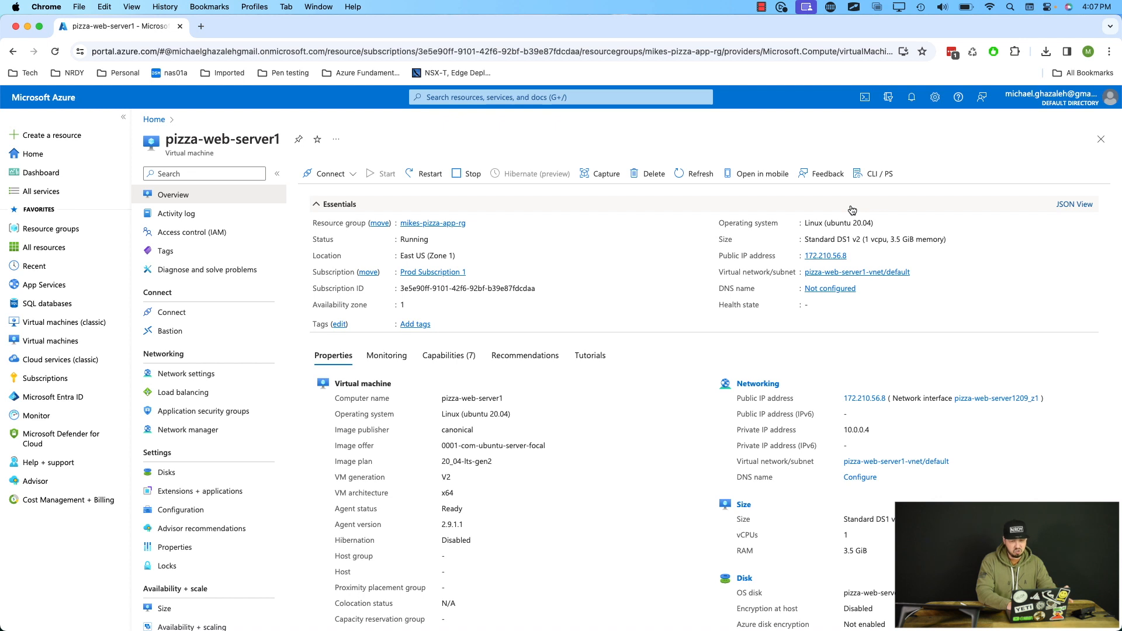
{"action": "mouse_move", "coordinate": [620, 280]}
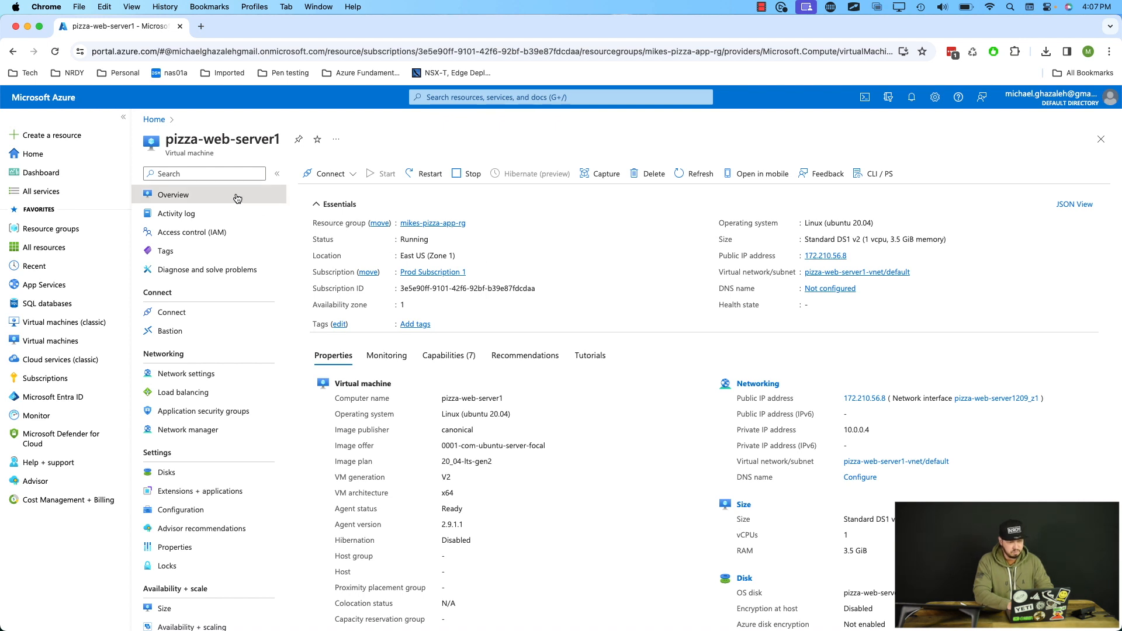
{"action": "mouse_move", "coordinate": [656, 260]}
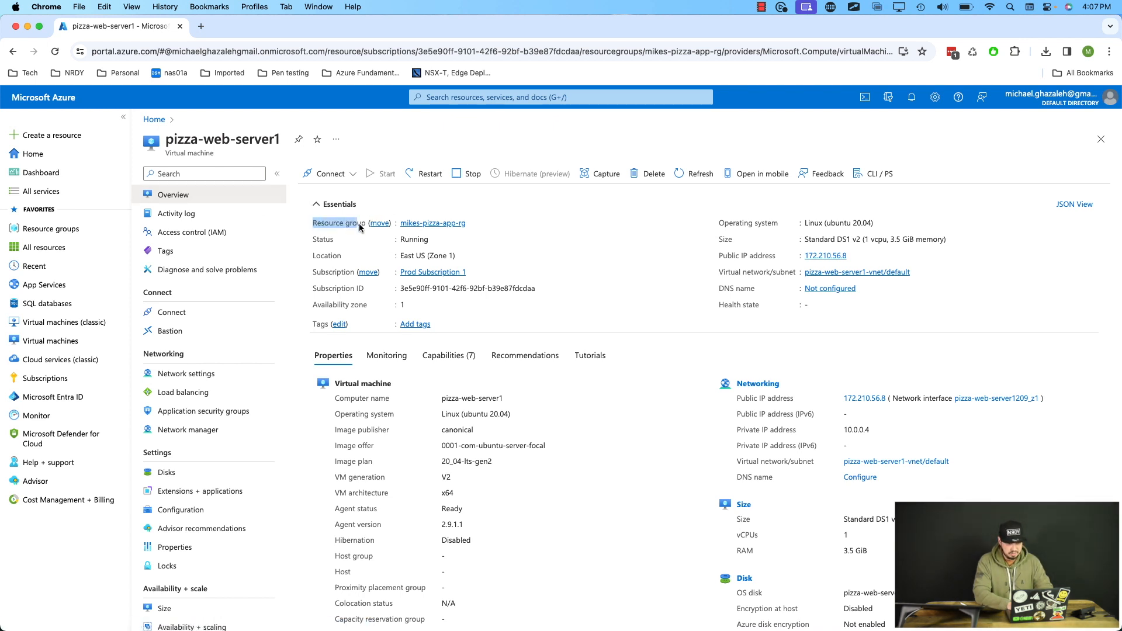
{"action": "mouse_move", "coordinate": [471, 223]}
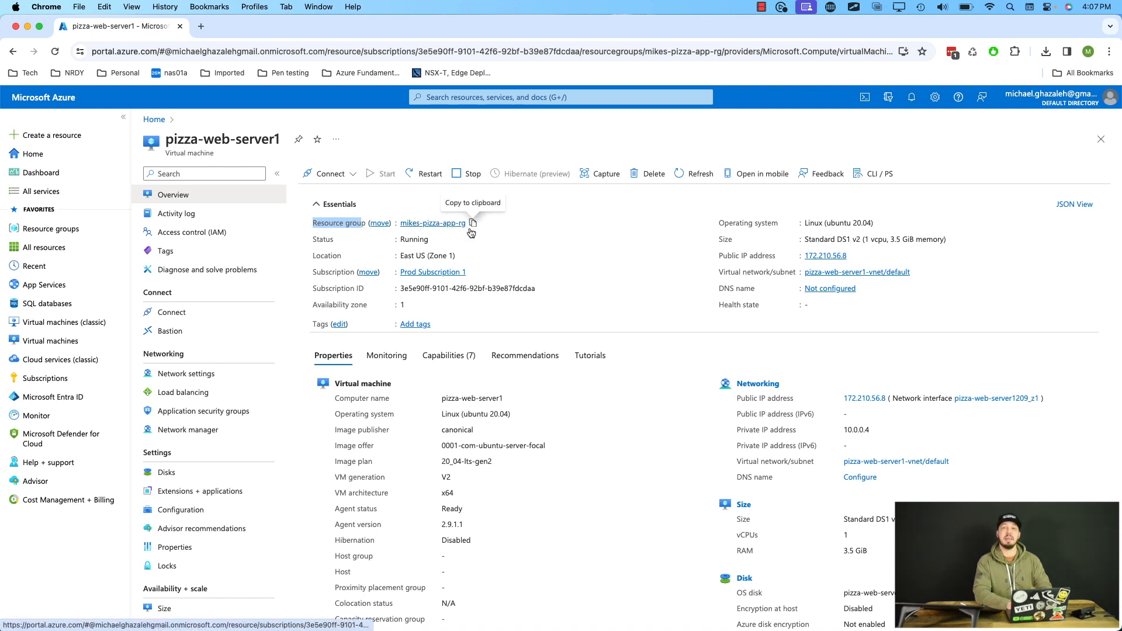
{"action": "mouse_move", "coordinate": [476, 232]}
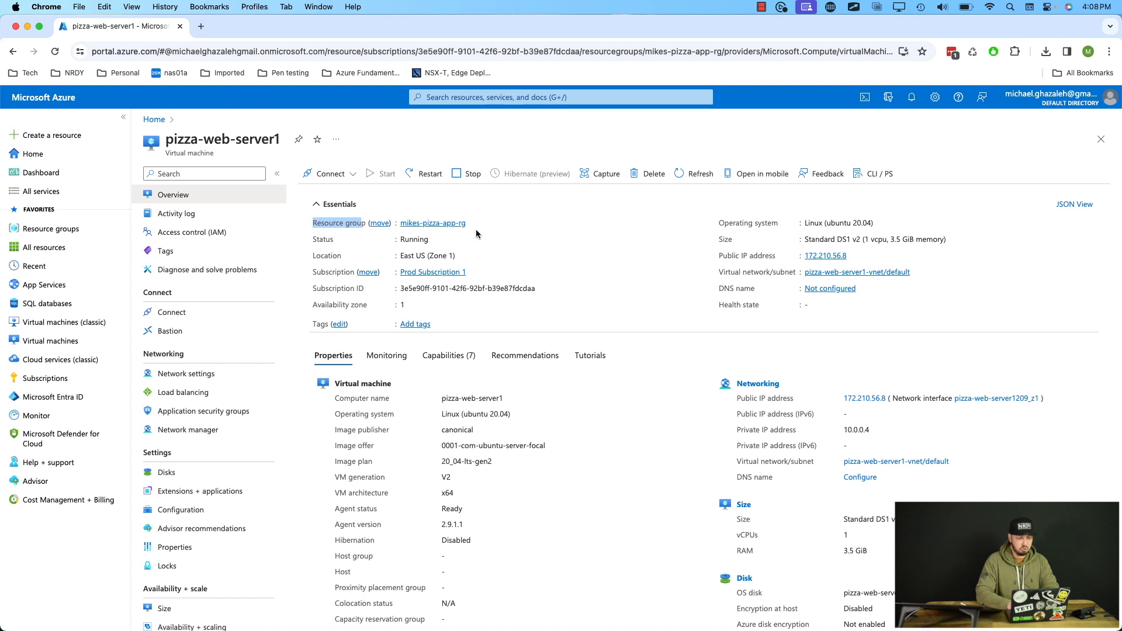
Step: Follow the Essentials resource group link to mikes-pizza-app-rg listing its seven resources
{"action": "left_click", "coordinate": [433, 222]}
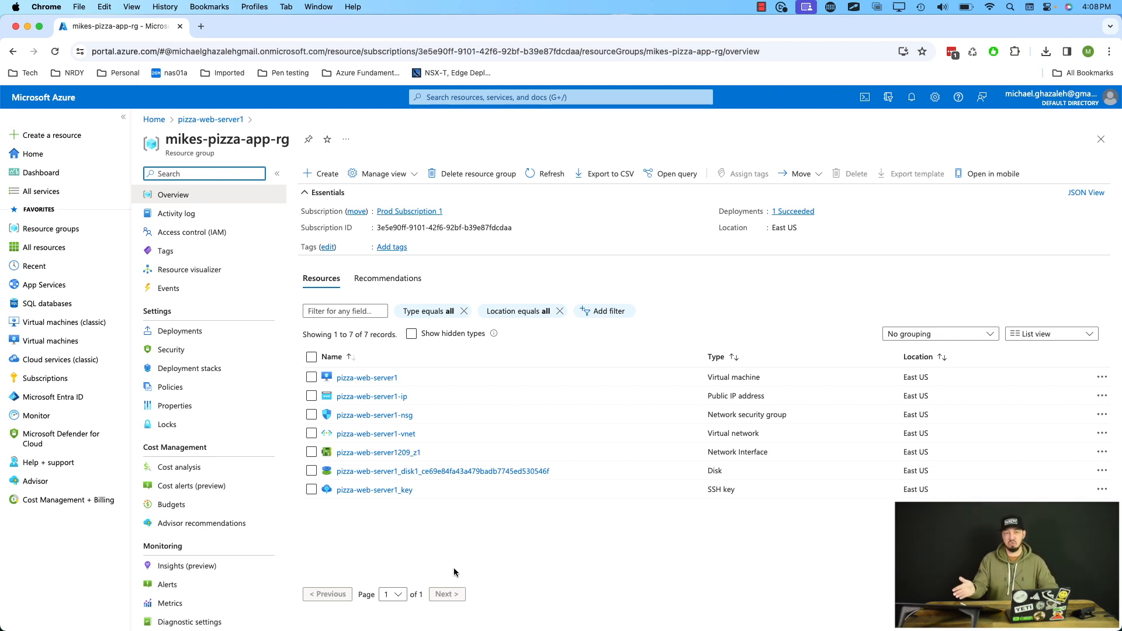
{"action": "mouse_move", "coordinate": [695, 523]}
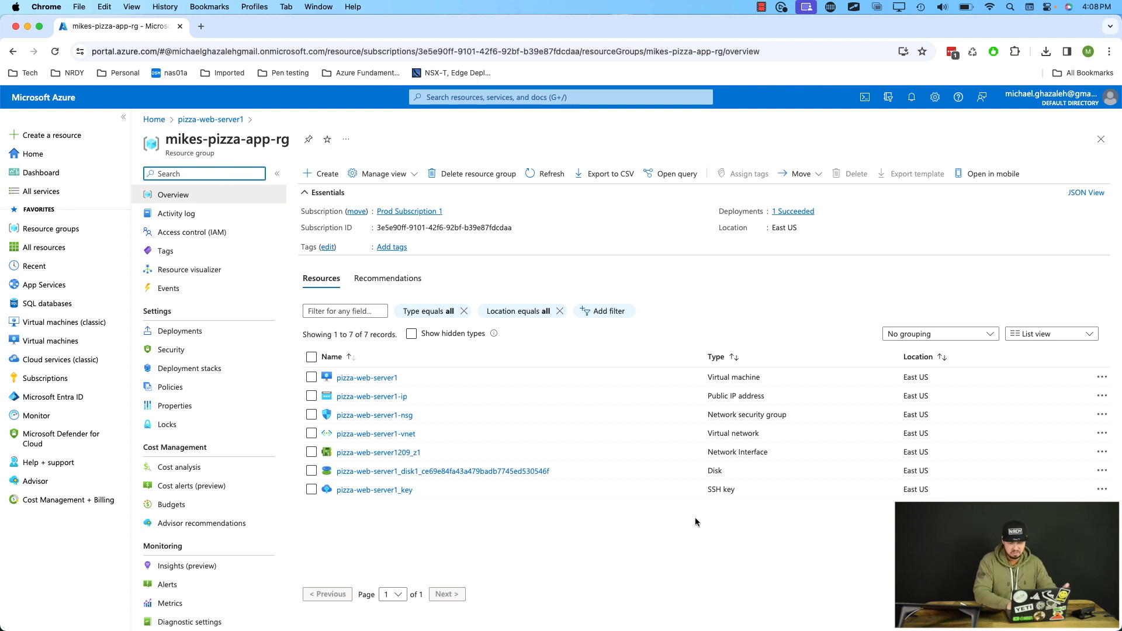
{"action": "mouse_move", "coordinate": [729, 461]}
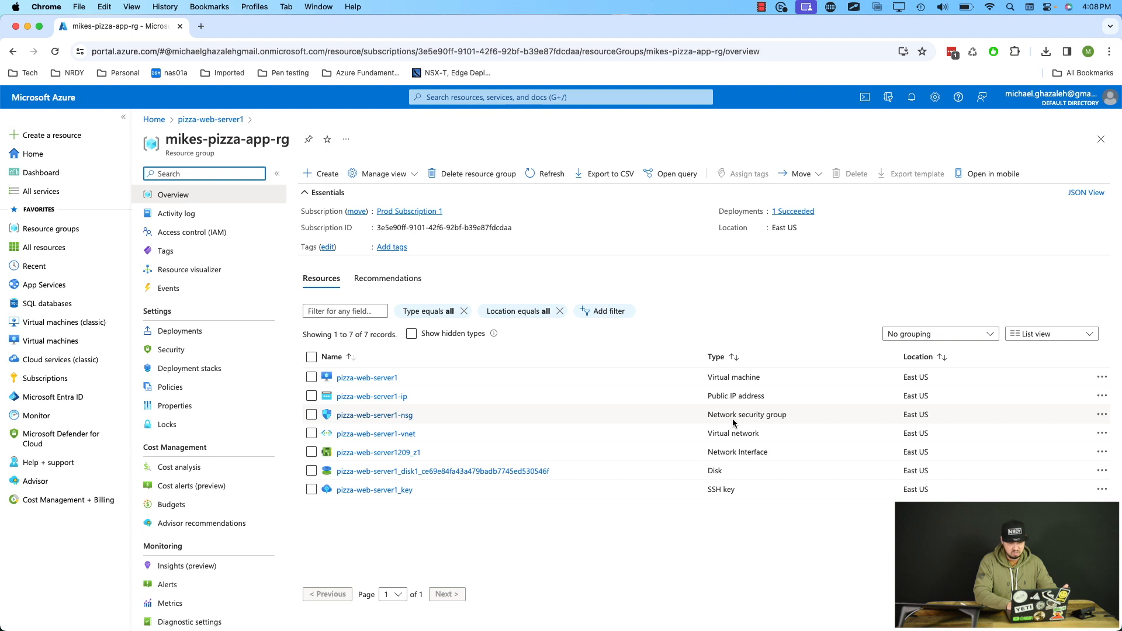
{"action": "mouse_move", "coordinate": [723, 370]}
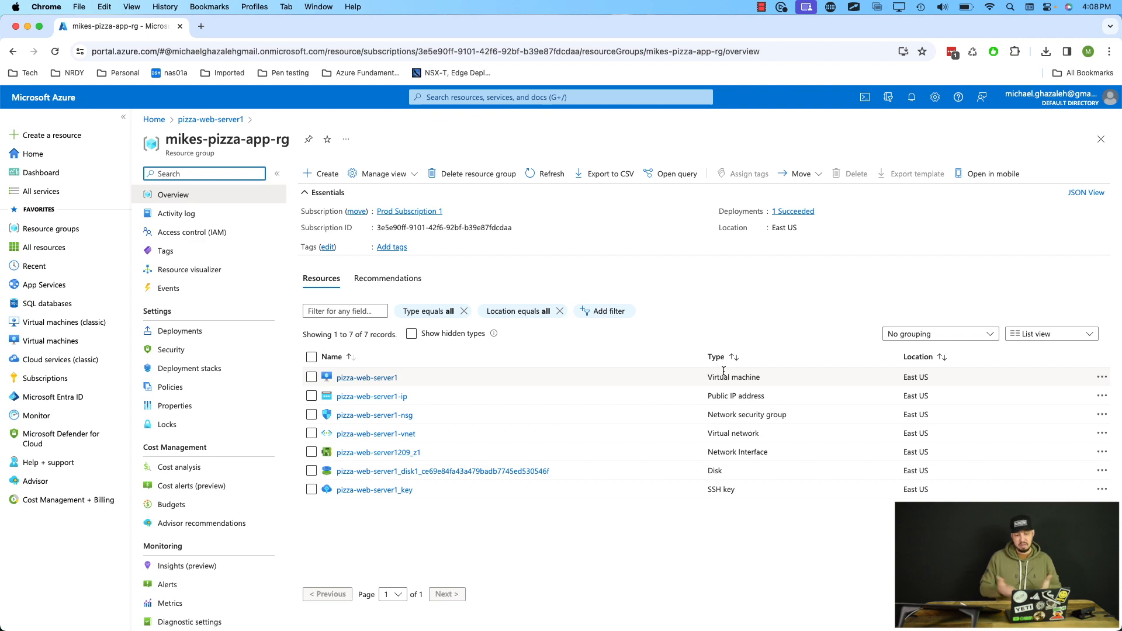
{"action": "mouse_move", "coordinate": [478, 173]}
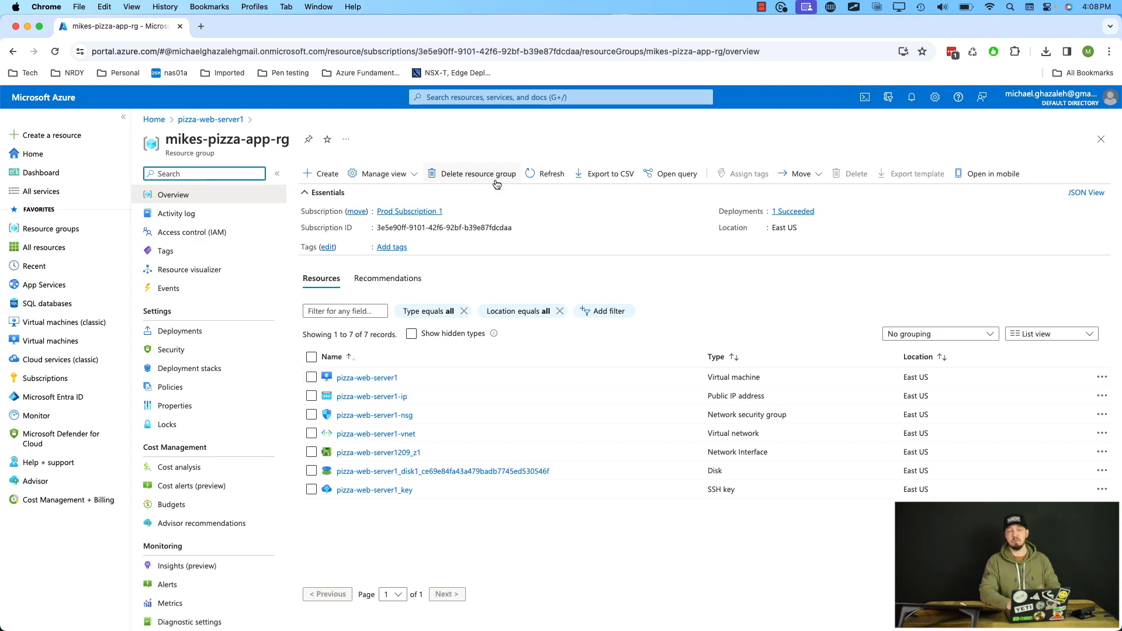
{"action": "mouse_move", "coordinate": [478, 173]}
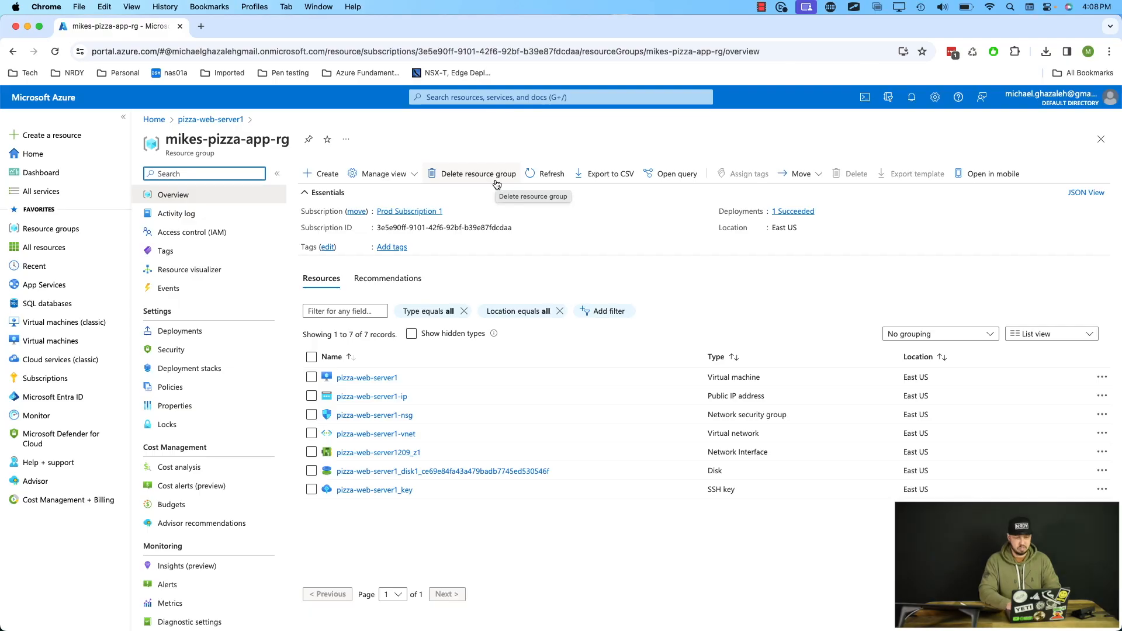
Step: Delete mikes-pizza-app-rg by confirming its typed name, then dismiss the deletion notice
{"action": "left_click", "coordinate": [479, 173]}
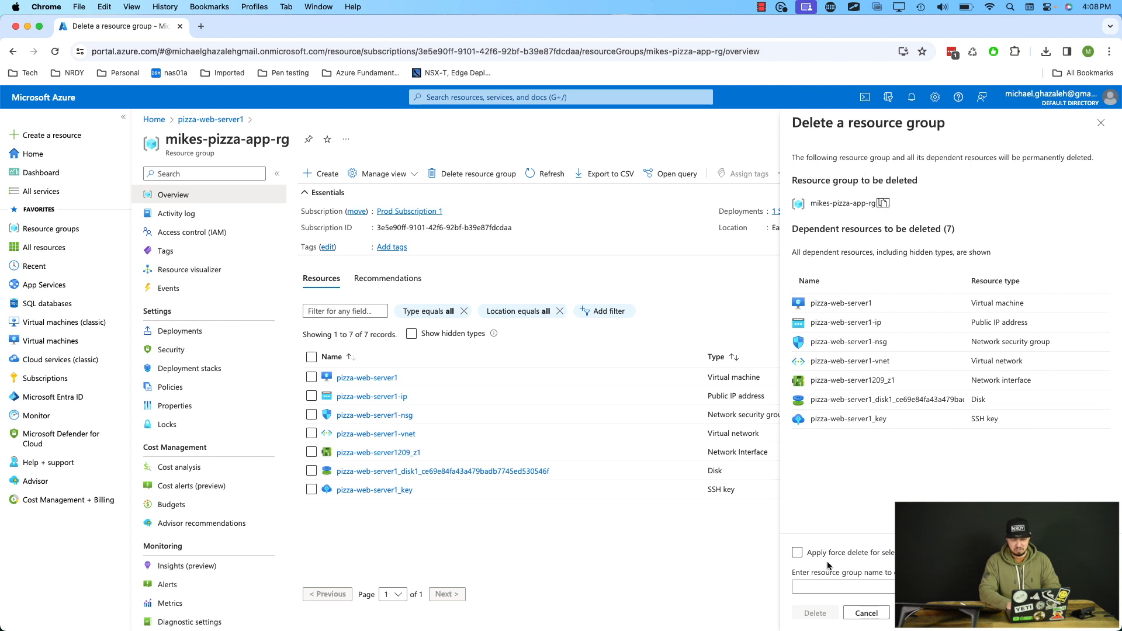
{"action": "type", "text": "mikes-pizza-app-rg"}
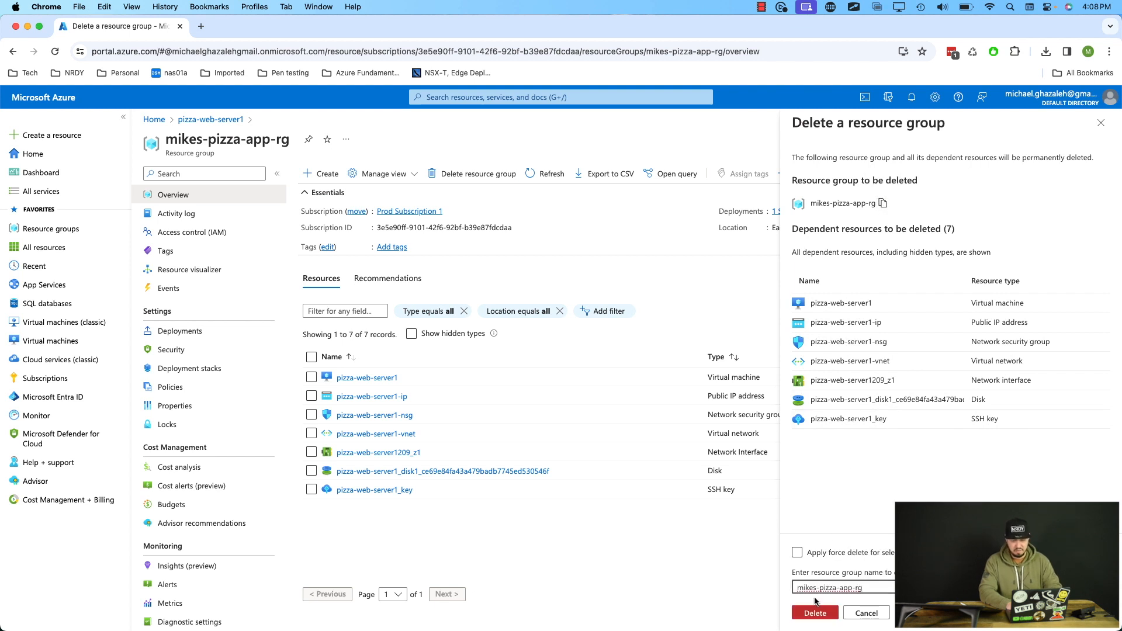
{"action": "left_click", "coordinate": [814, 613]}
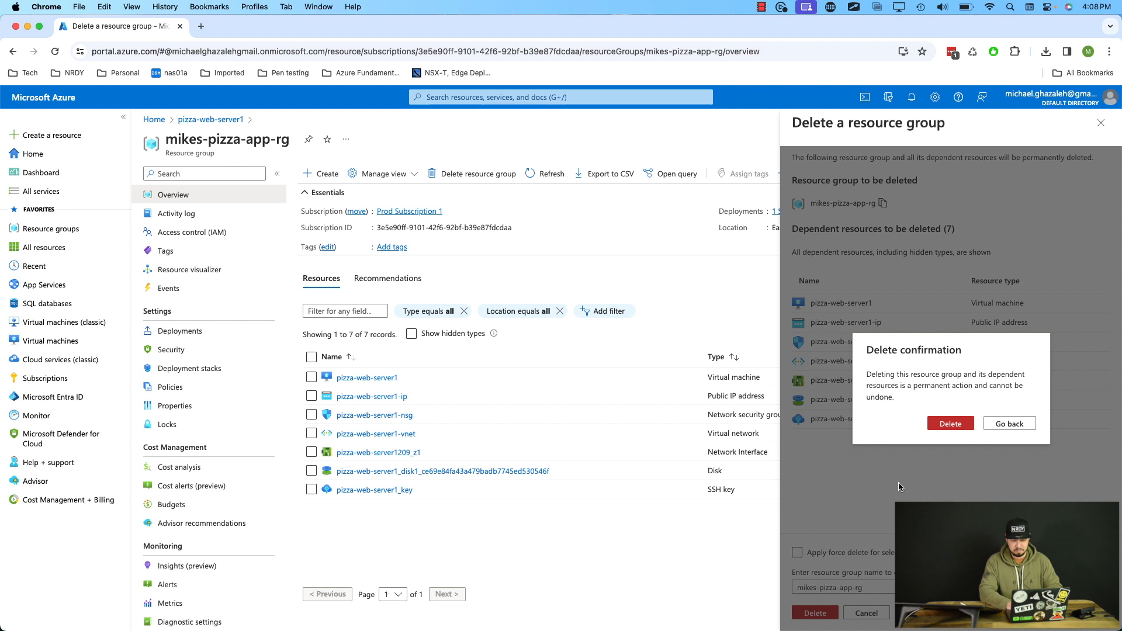
{"action": "left_click", "coordinate": [949, 423]}
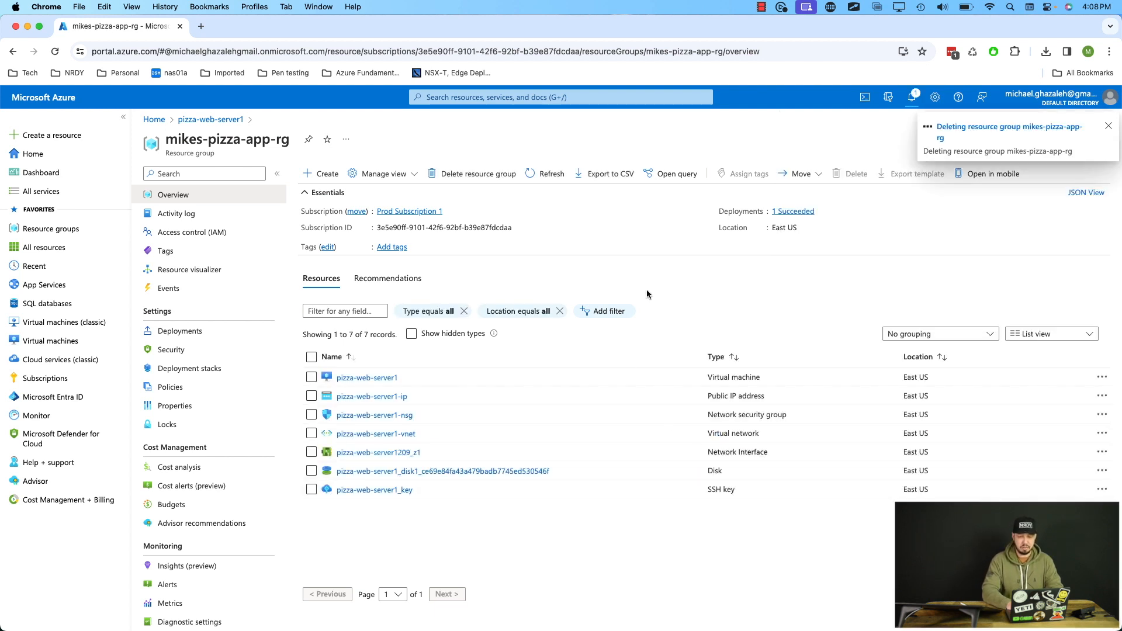
{"action": "mouse_move", "coordinate": [671, 341]}
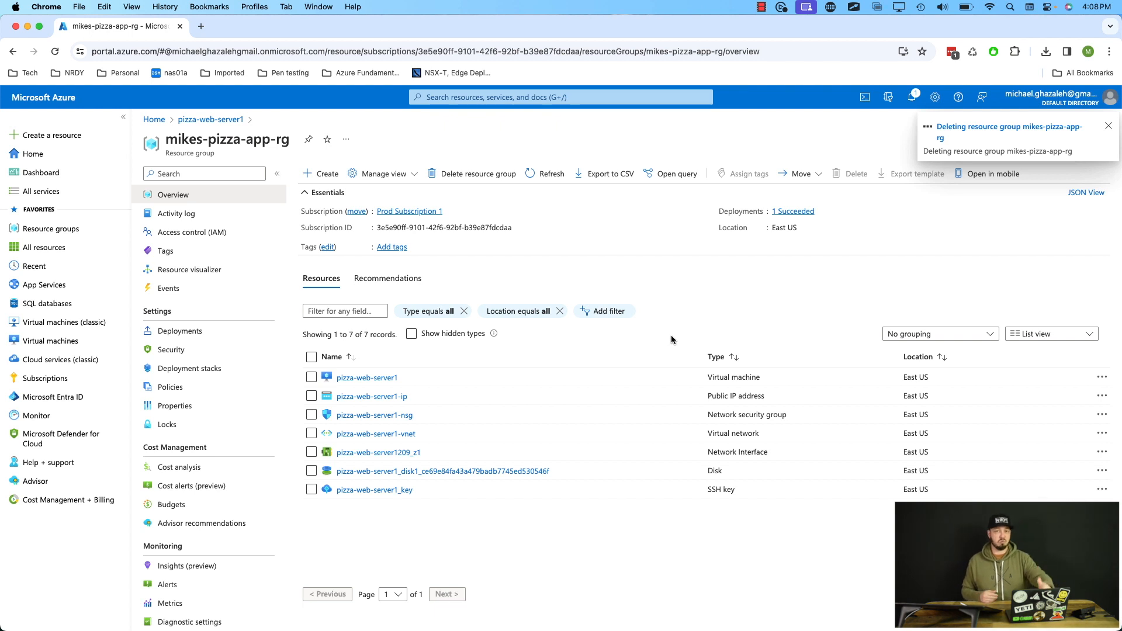
{"action": "left_click", "coordinate": [1108, 126]}
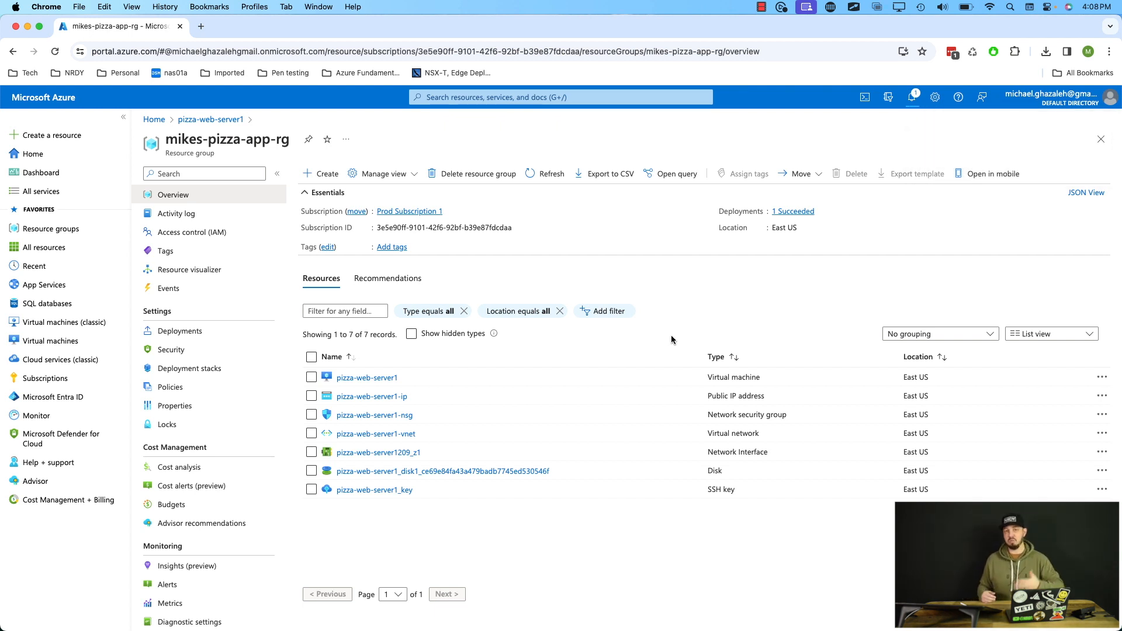